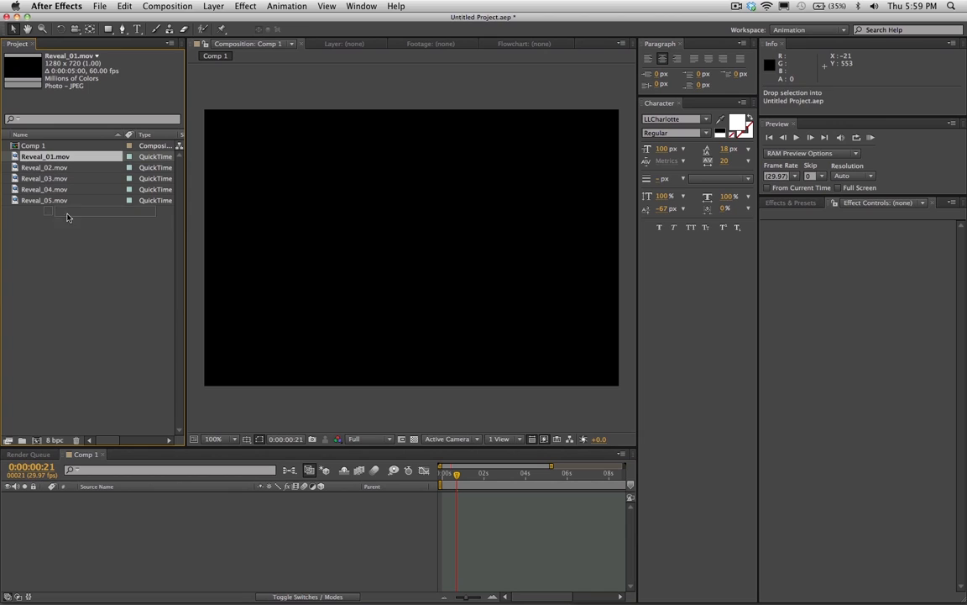
Add Reveal_01.mov to the Comp 1 timeline and scale it to 71%
{"action": "left_click_drag", "start_coordinate": [45, 156], "coordinate": [109, 495]}
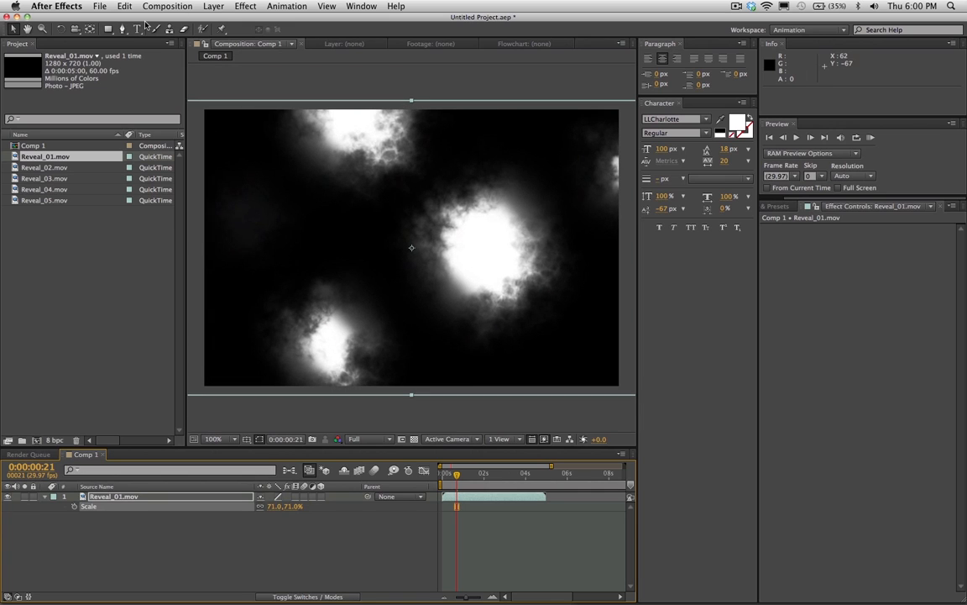
{"action": "type", "text": "Dan Stevers"}
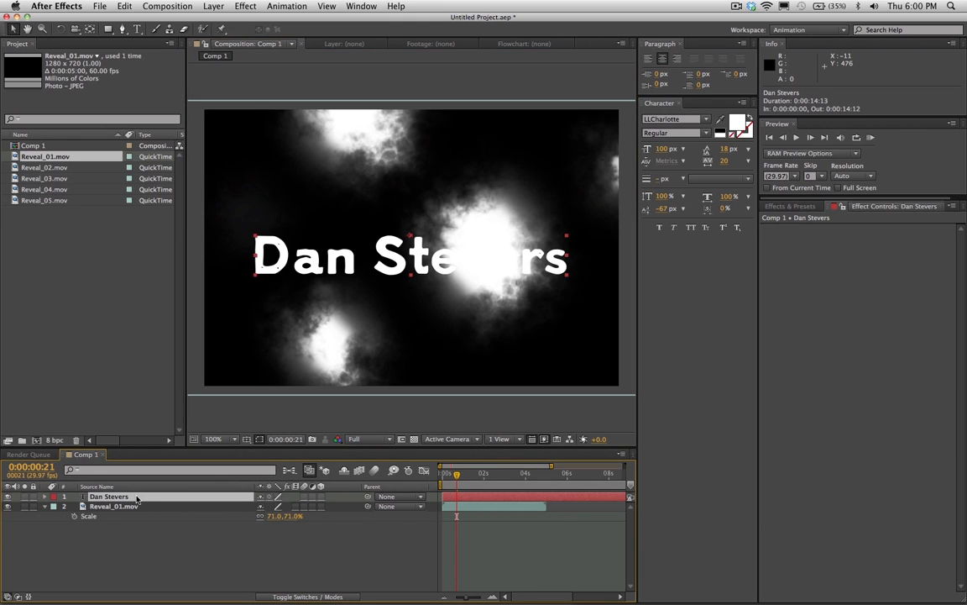
{"action": "mouse_move", "coordinate": [125, 504]}
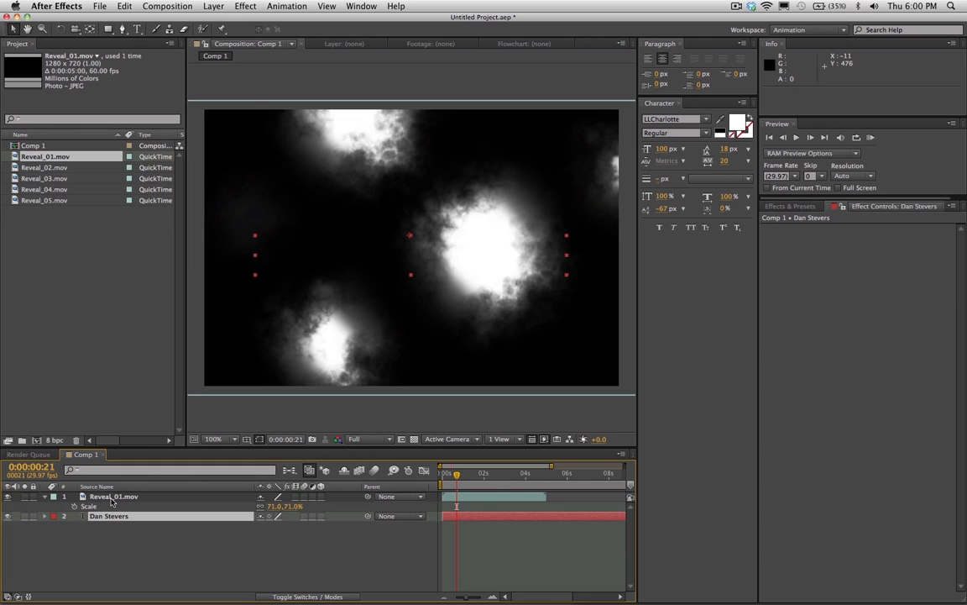
Reorder the Comp 1 layers so Reveal_01.mov sits above the Dan Stevers text
{"action": "left_click", "coordinate": [113, 496]}
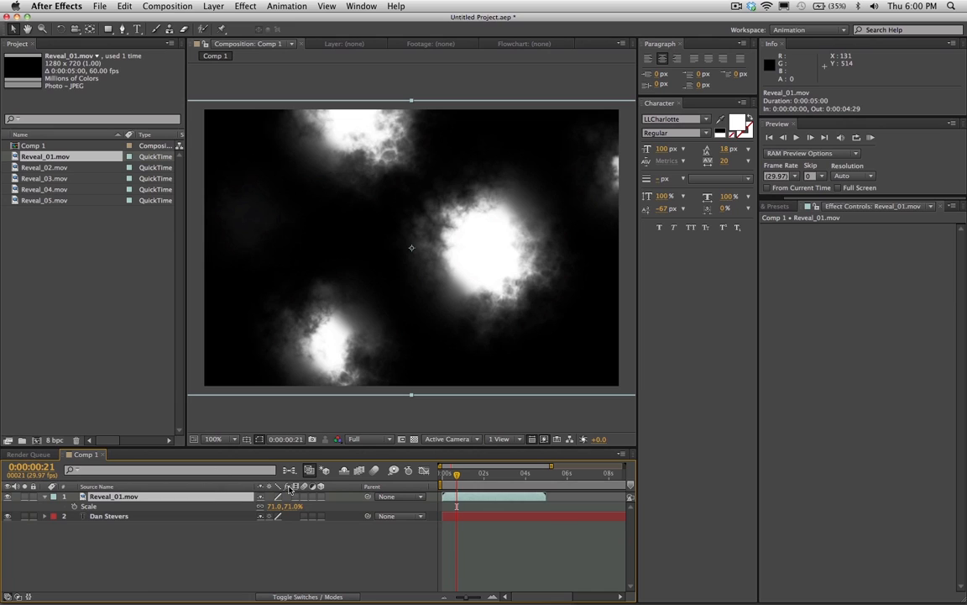
{"action": "left_click", "coordinate": [109, 516]}
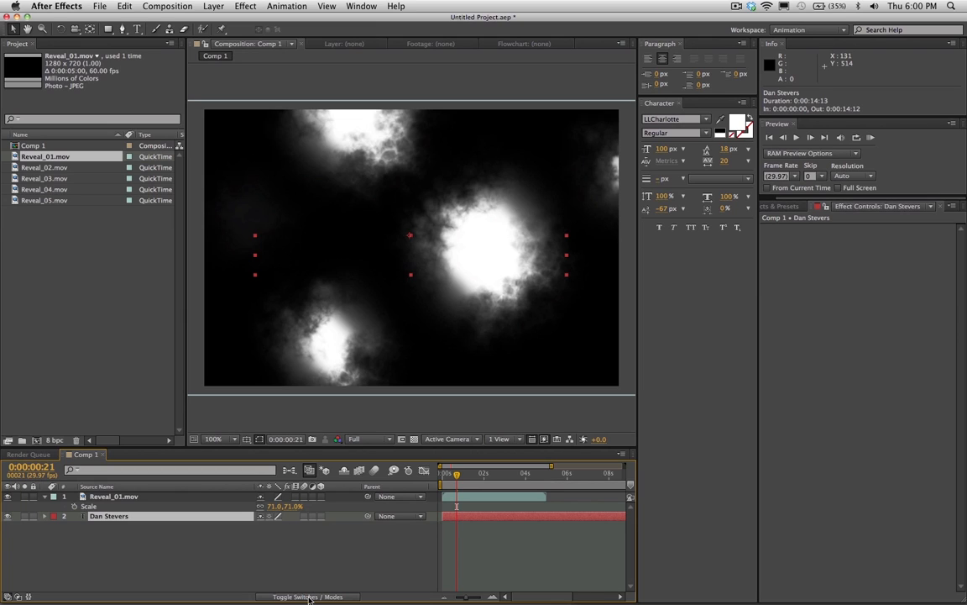
Set the Dan Stevers text layer's TrkMat to Luma Matte "Reveal_01.mov"
{"action": "left_click", "coordinate": [307, 596]}
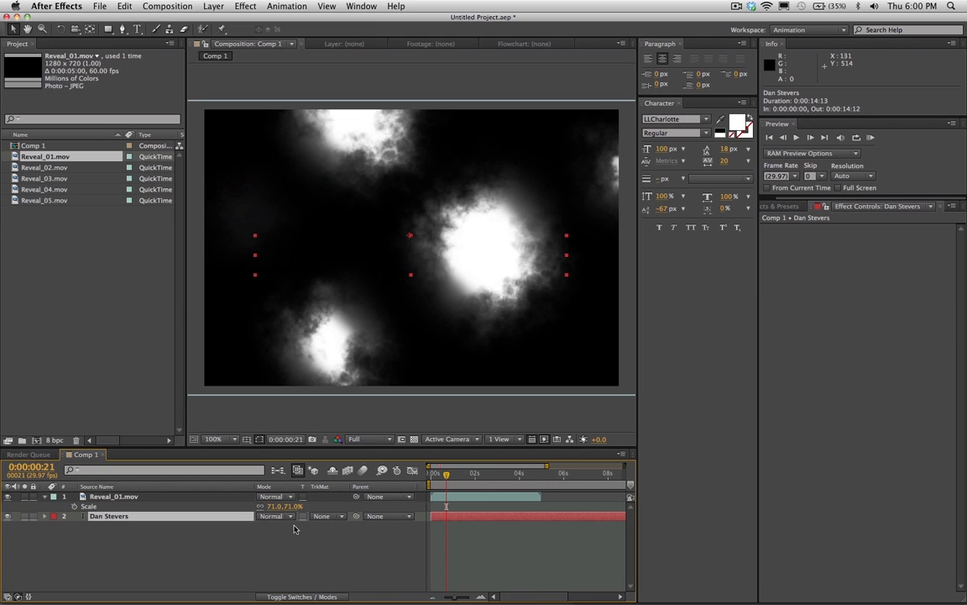
{"action": "left_click", "coordinate": [327, 515]}
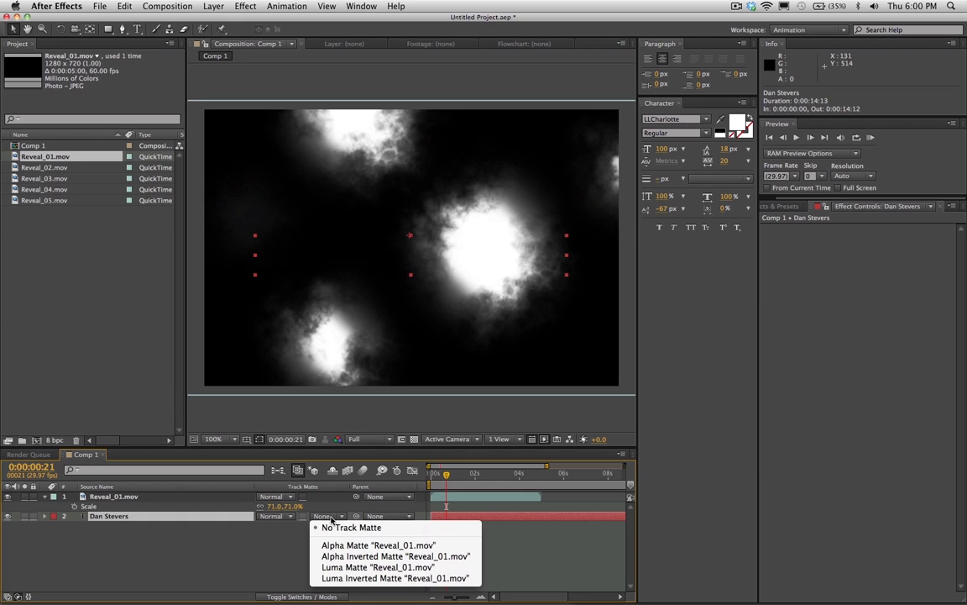
{"action": "mouse_move", "coordinate": [351, 528]}
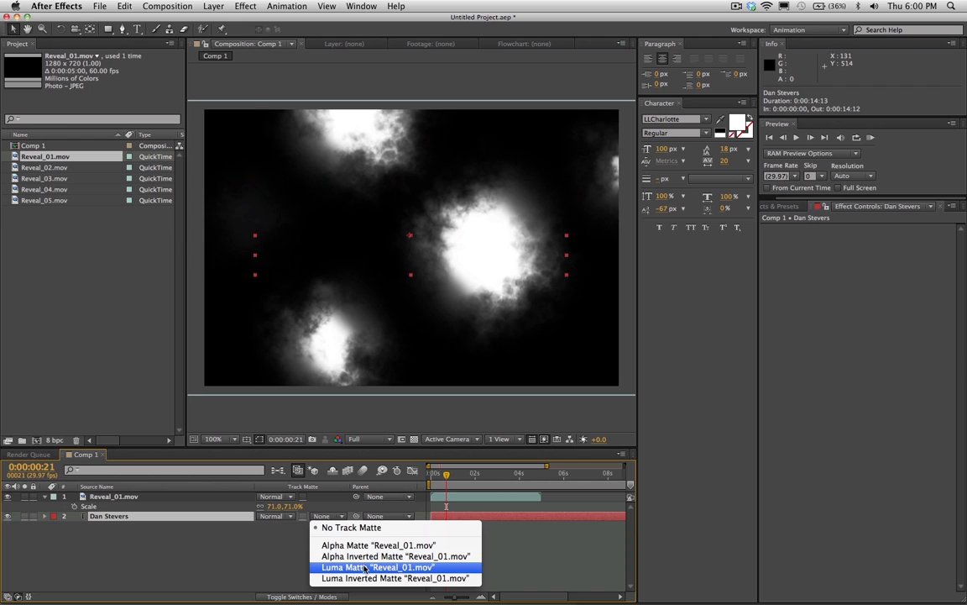
{"action": "left_click", "coordinate": [377, 567]}
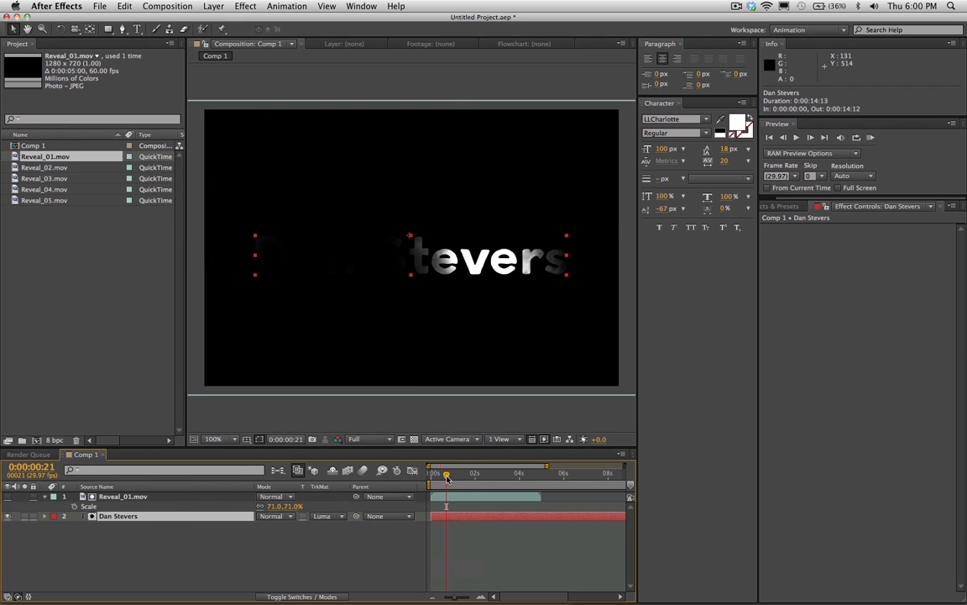
Scrub the timeline to watch the name appear, fully showing around four seconds
{"action": "left_click_drag", "start_coordinate": [446, 474], "coordinate": [438, 474]}
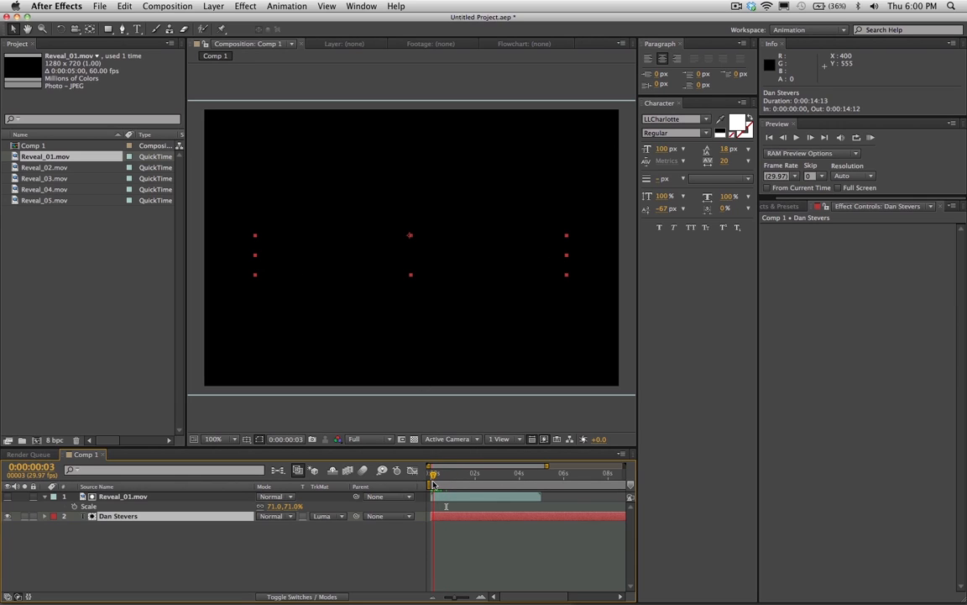
{"action": "left_click_drag", "start_coordinate": [434, 475], "coordinate": [443, 474]}
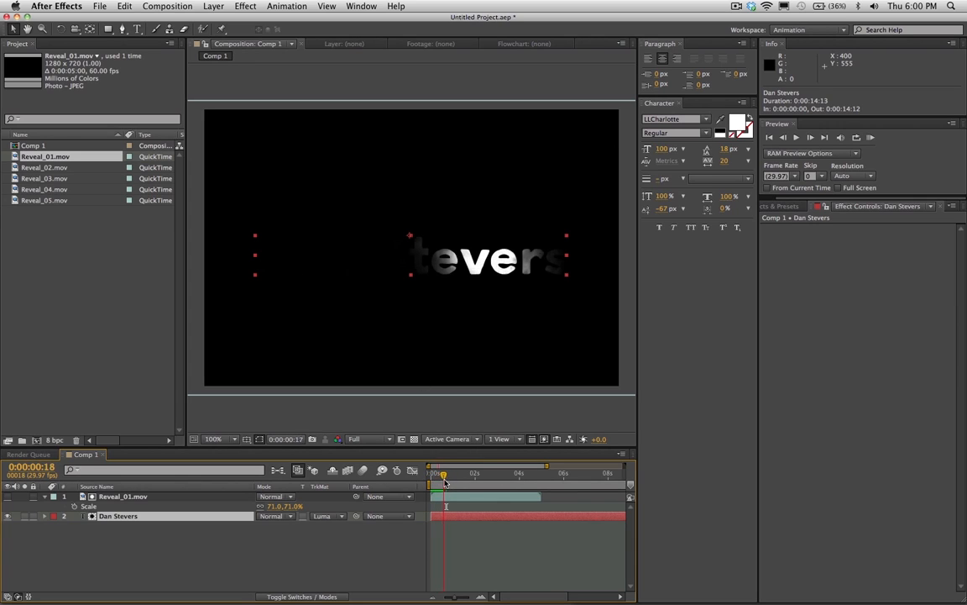
{"action": "left_click_drag", "start_coordinate": [444, 474], "coordinate": [468, 475]}
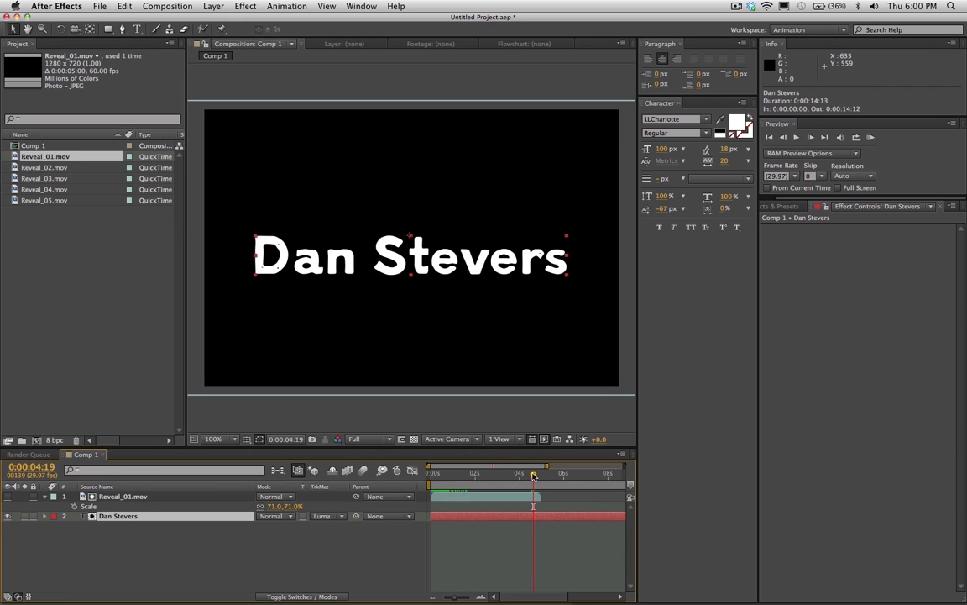
RAM-preview the cloud-matted title reveal, stop it, and select Reveal_05 in the Project panel
{"action": "left_click", "coordinate": [870, 137]}
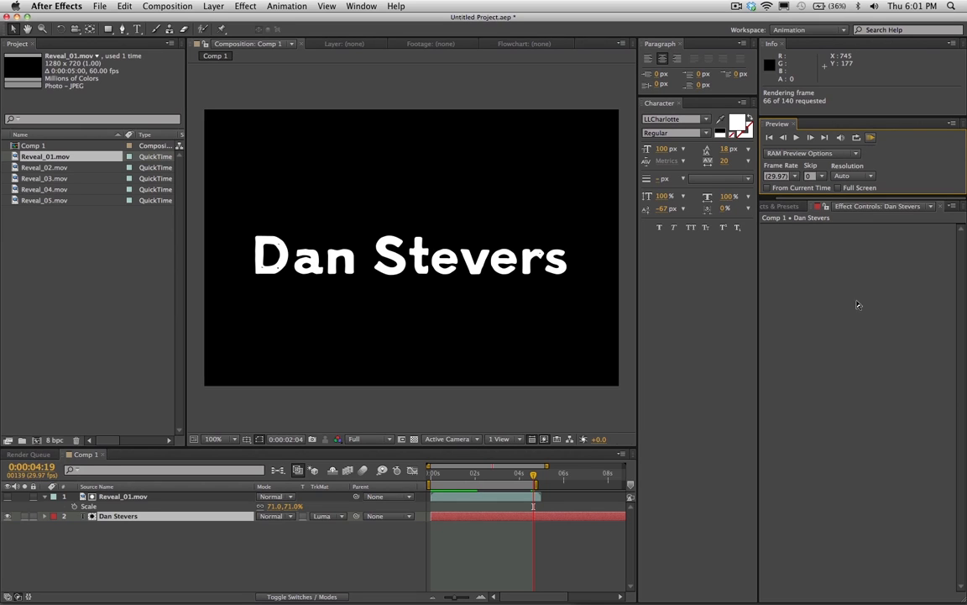
{"action": "left_click", "coordinate": [809, 137]}
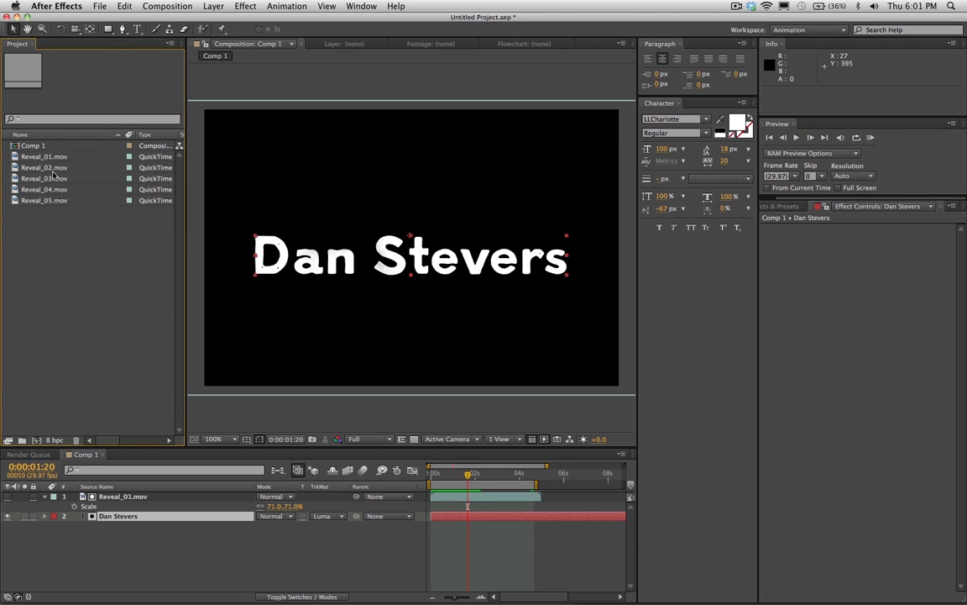
{"action": "left_click", "coordinate": [45, 189]}
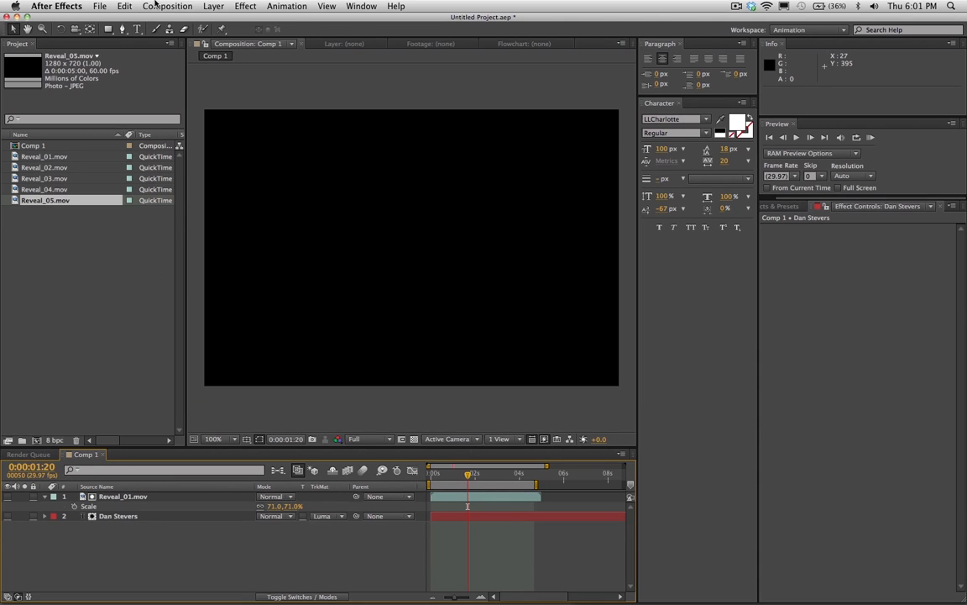
Add a white full-frame solid to Comp 1 and remove the Reveal_01.mov layer
{"action": "left_click", "coordinate": [167, 6]}
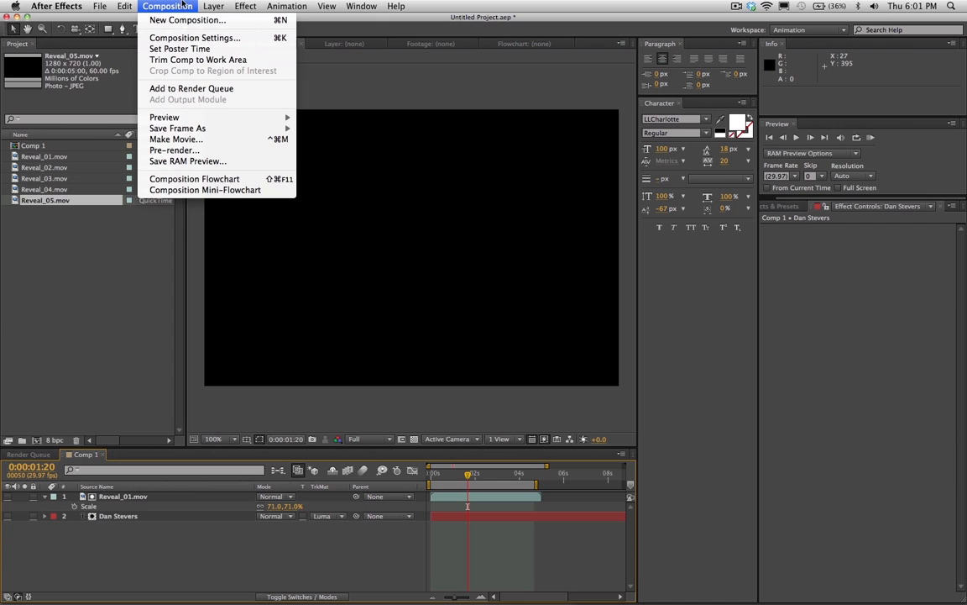
{"action": "left_click", "coordinate": [214, 5]}
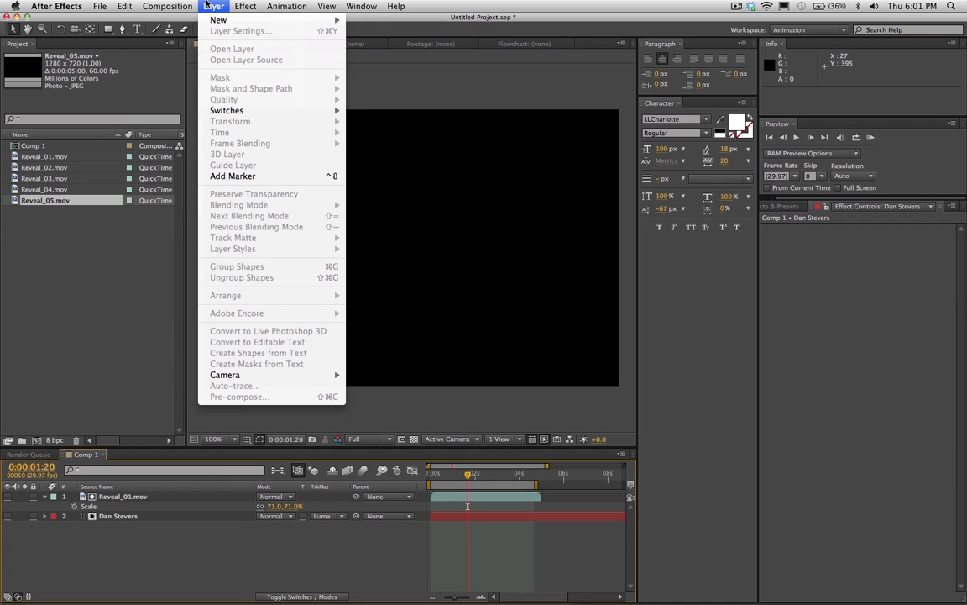
{"action": "mouse_move", "coordinate": [218, 20]}
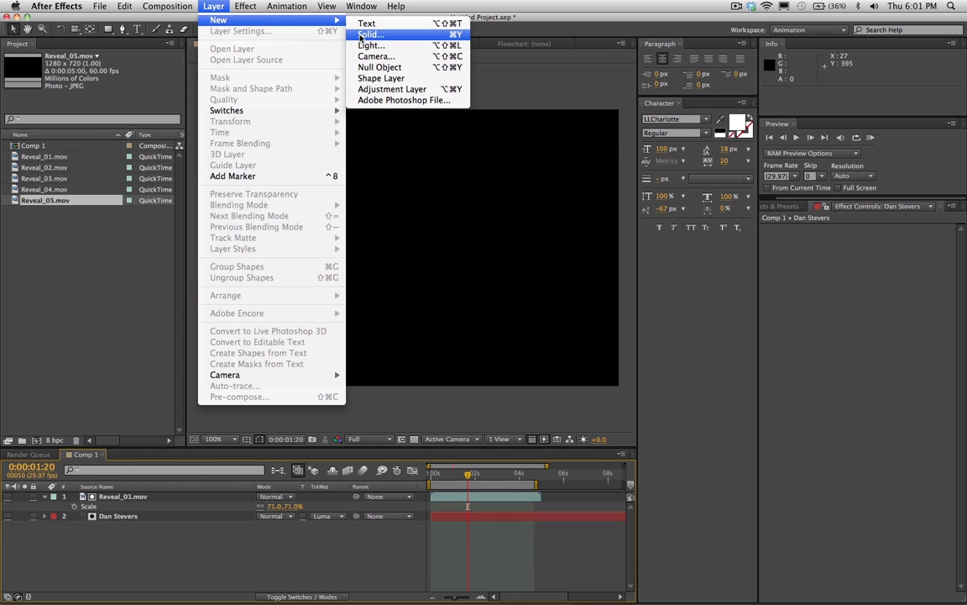
{"action": "left_click", "coordinate": [370, 35]}
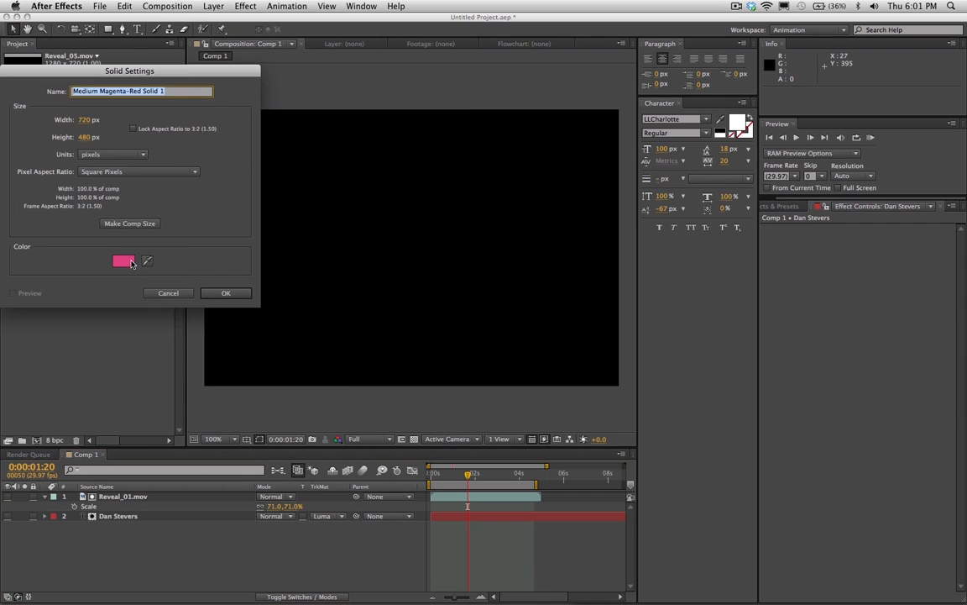
{"action": "left_click", "coordinate": [123, 260]}
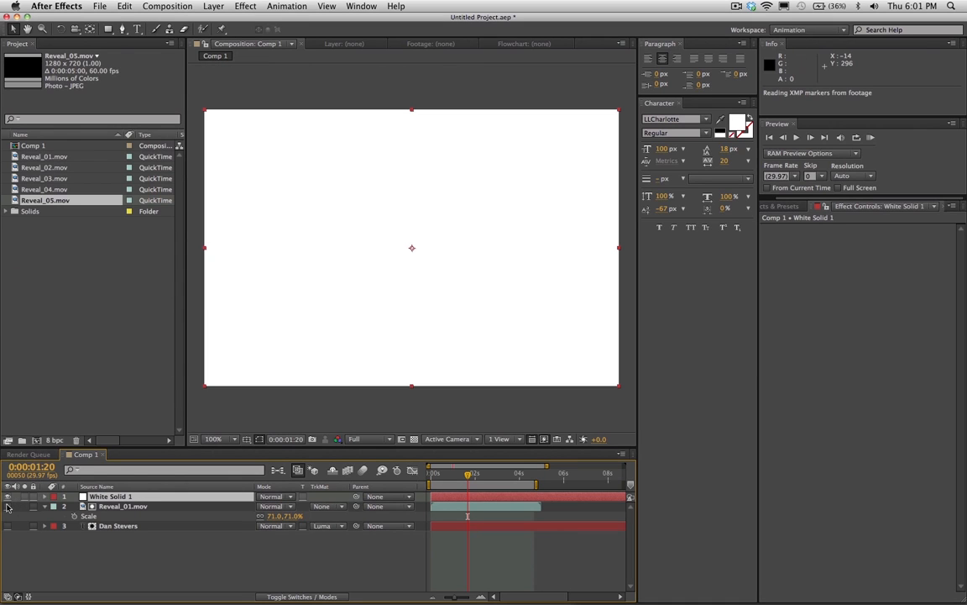
{"action": "left_click", "coordinate": [122, 505]}
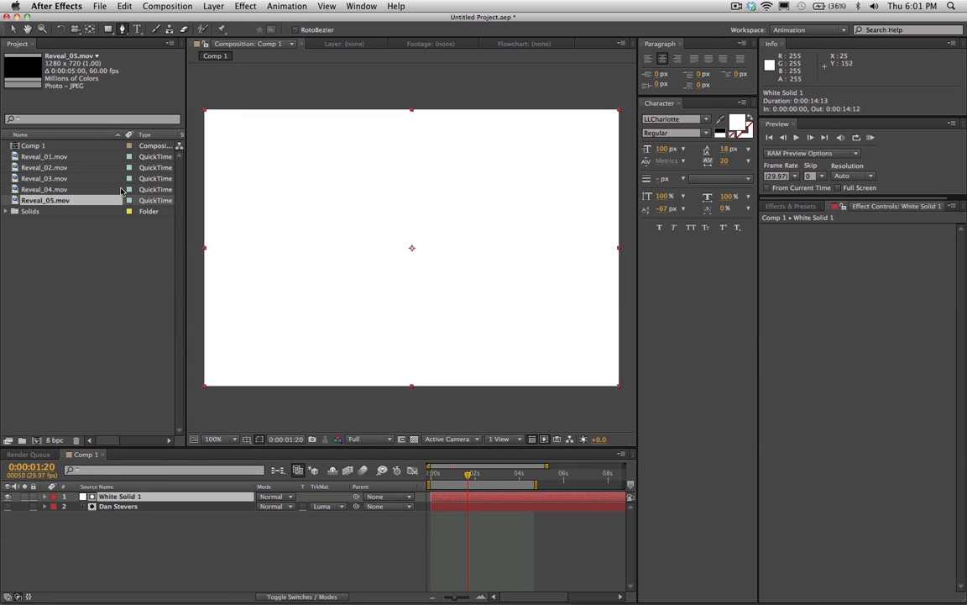
Preview the Reveal_05, 04, 03 and 02 footage clips, scrubbing through Reveal_02
{"action": "left_click", "coordinate": [44, 189]}
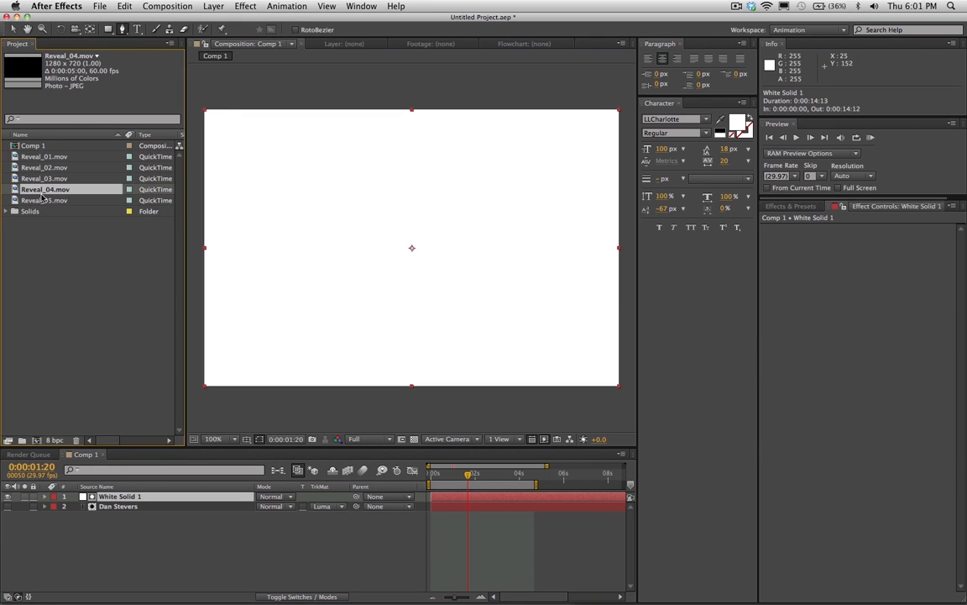
{"action": "double_click", "coordinate": [43, 200]}
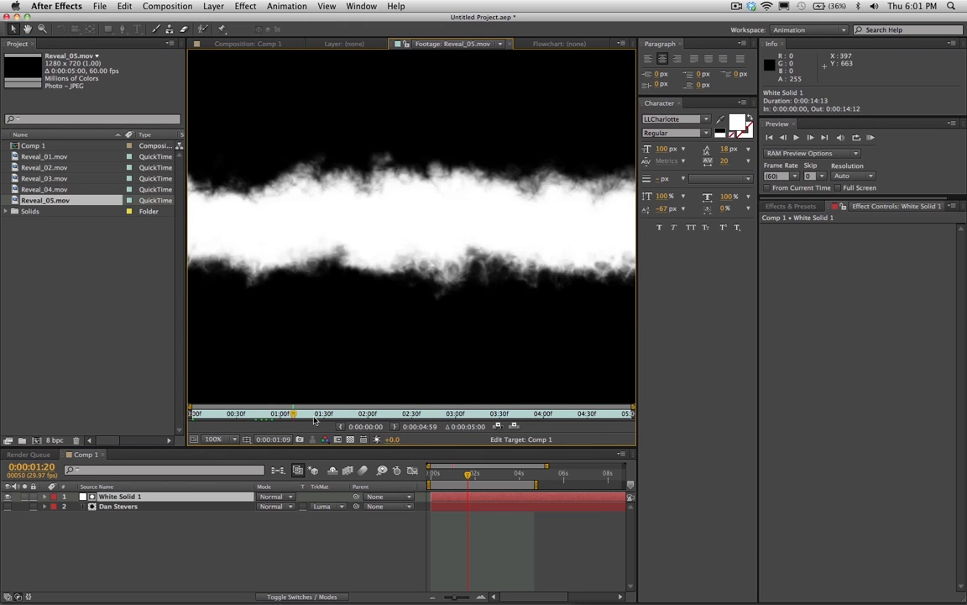
{"action": "left_click", "coordinate": [44, 189]}
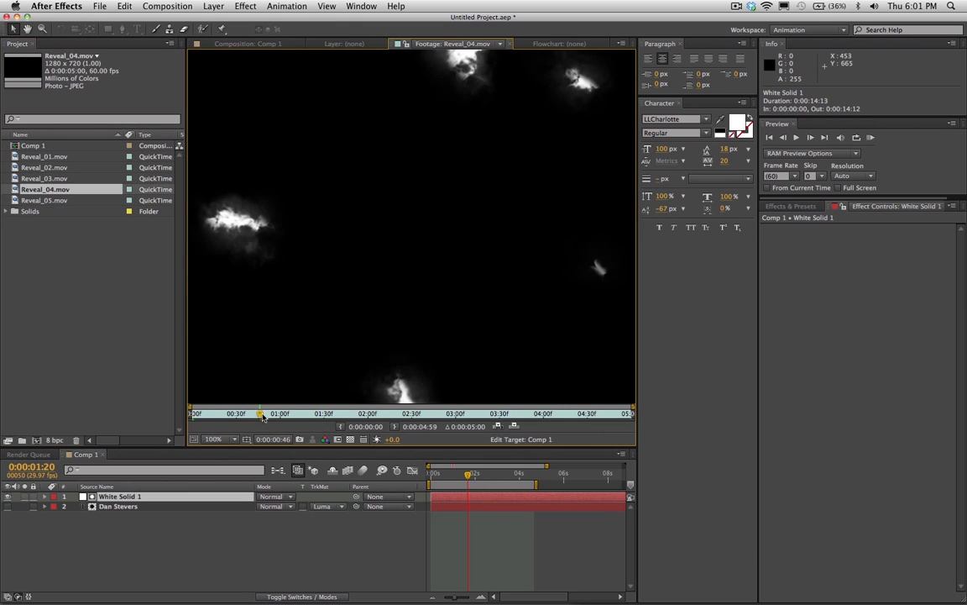
{"action": "left_click", "coordinate": [44, 178]}
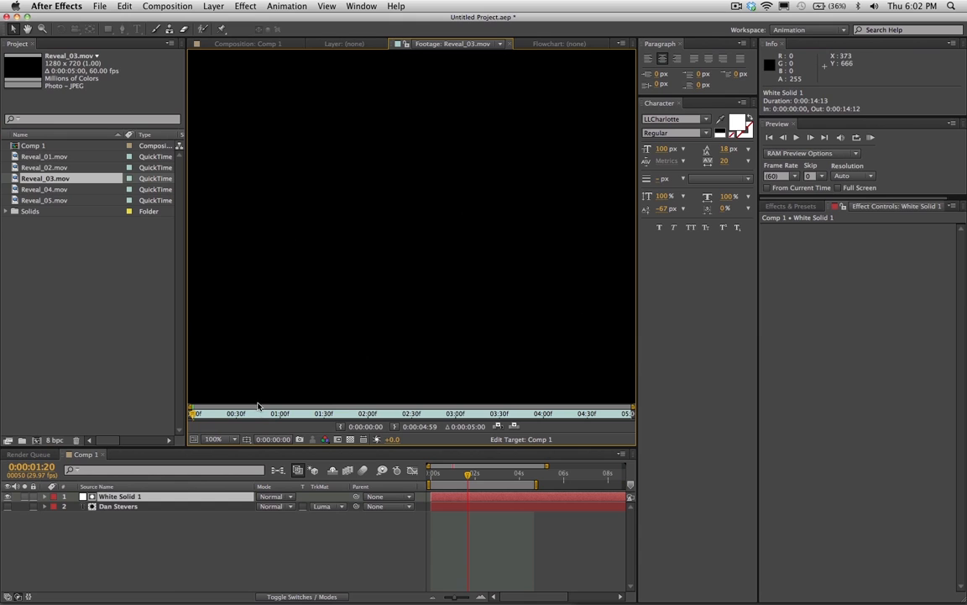
{"action": "left_click", "coordinate": [44, 167]}
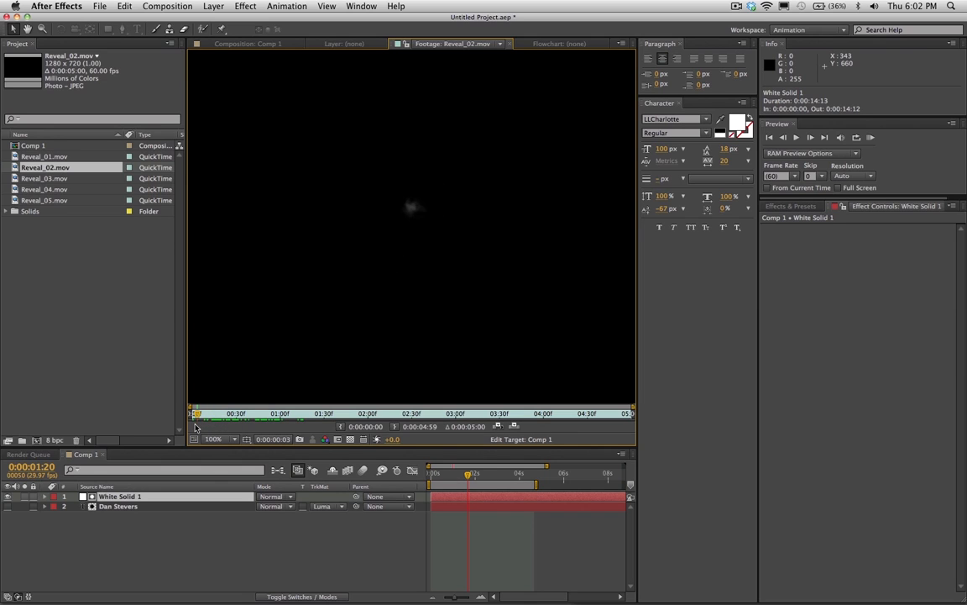
{"action": "left_click_drag", "start_coordinate": [196, 412], "coordinate": [229, 412]}
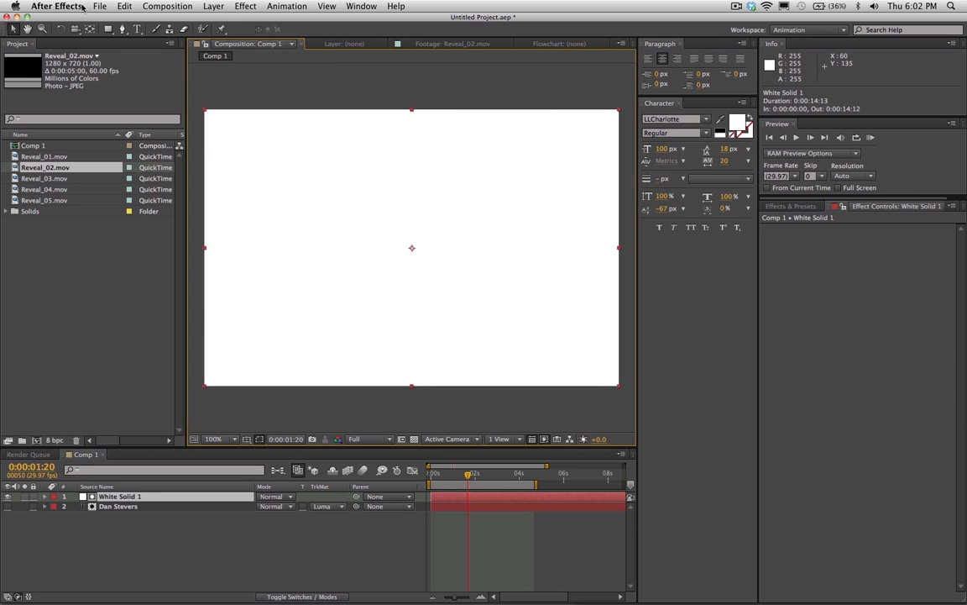
{"action": "mouse_move", "coordinate": [392, 209]}
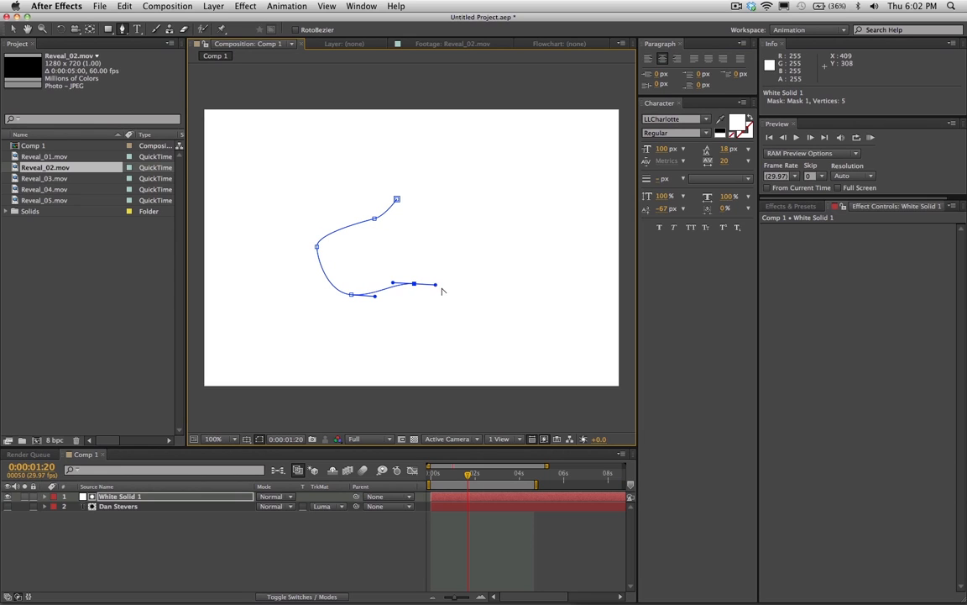
Draw a closed blob-shaped mask around the centre of White Solid 1
{"action": "left_click_drag", "start_coordinate": [414, 283], "coordinate": [441, 306]}
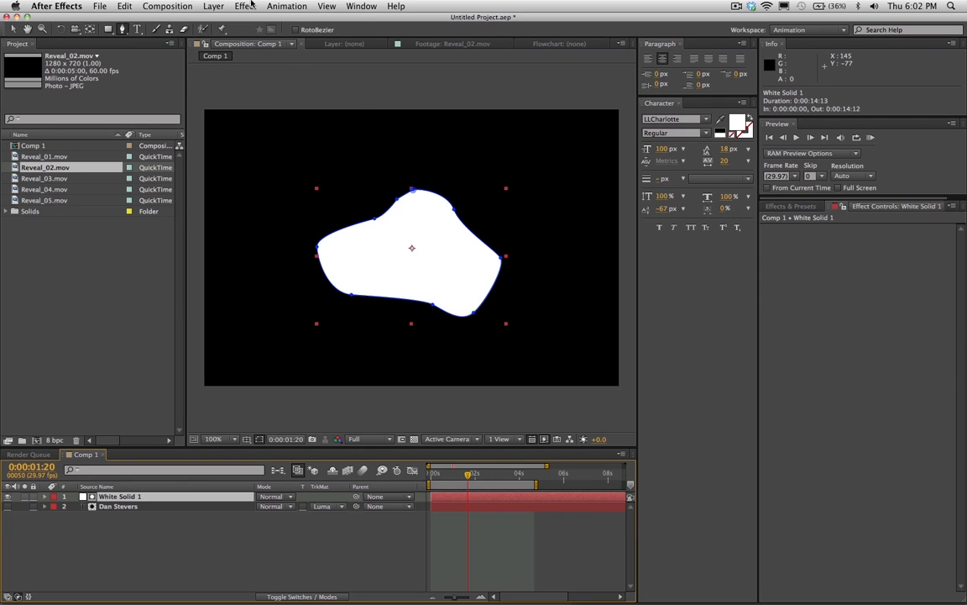
Apply Roughen Edges to White Solid 1 with Border 100 and Edge Sharpness 0.20
{"action": "left_click", "coordinate": [245, 6]}
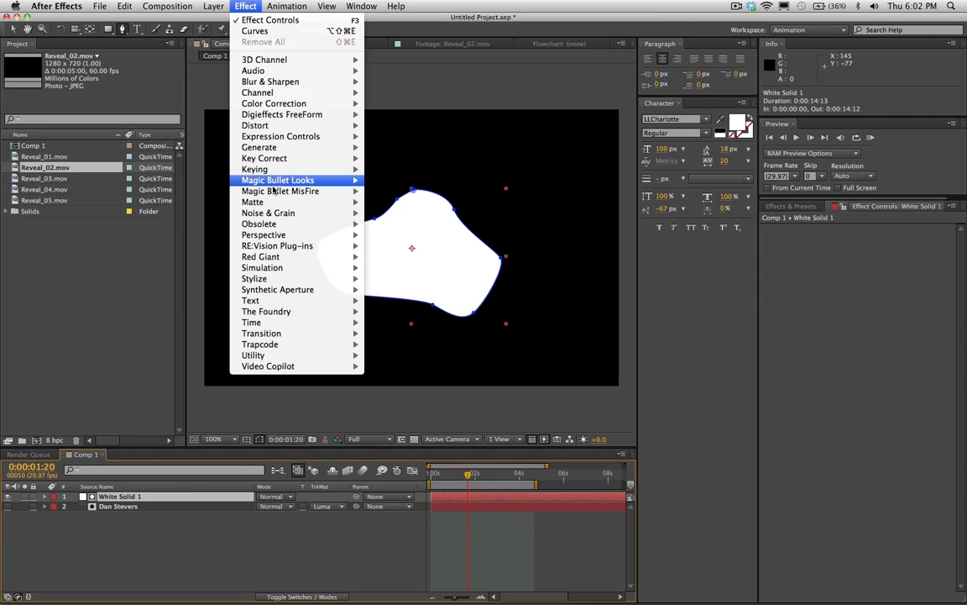
{"action": "mouse_move", "coordinate": [254, 278]}
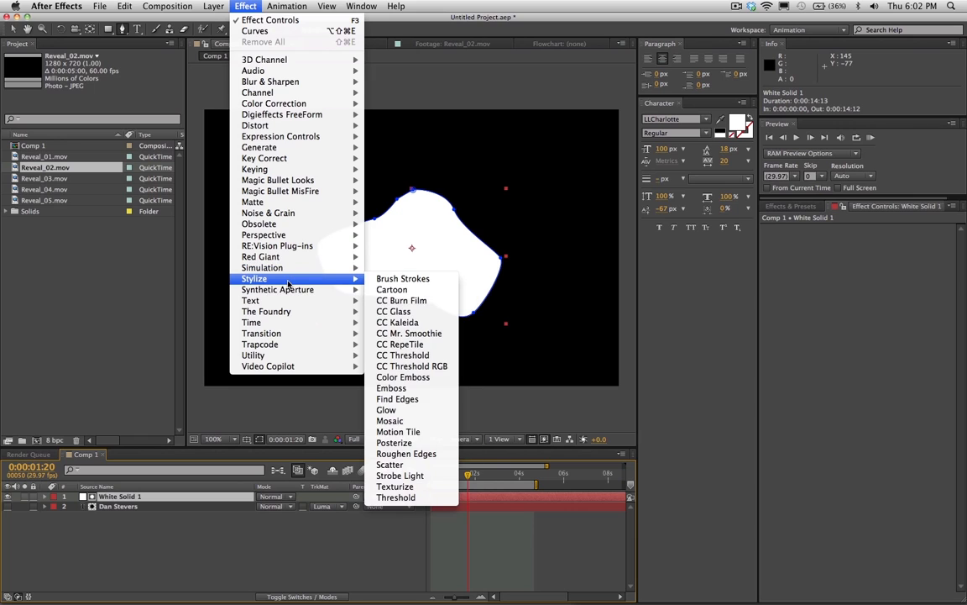
{"action": "mouse_move", "coordinate": [398, 431]}
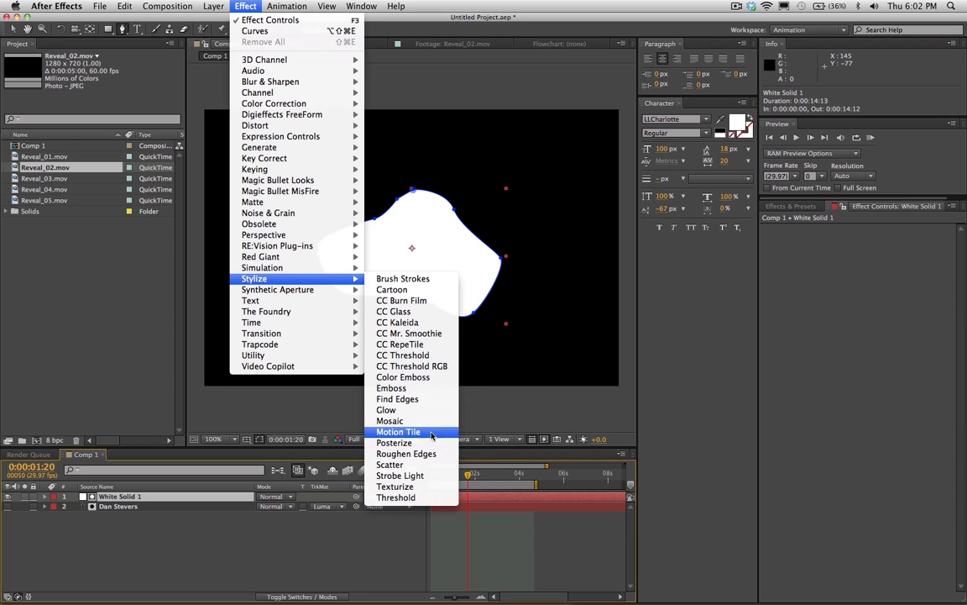
{"action": "left_click", "coordinate": [406, 453]}
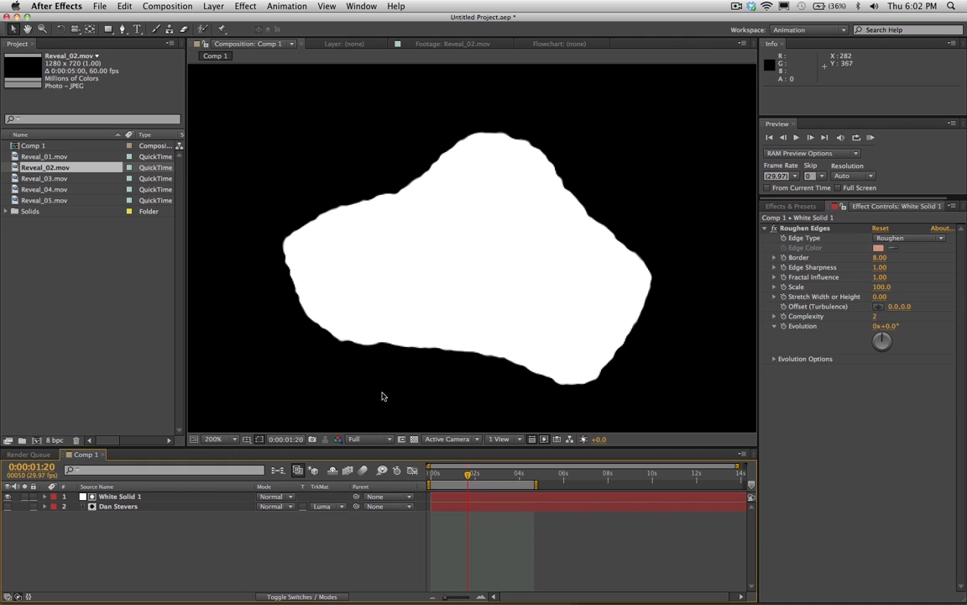
{"action": "mouse_move", "coordinate": [540, 219]}
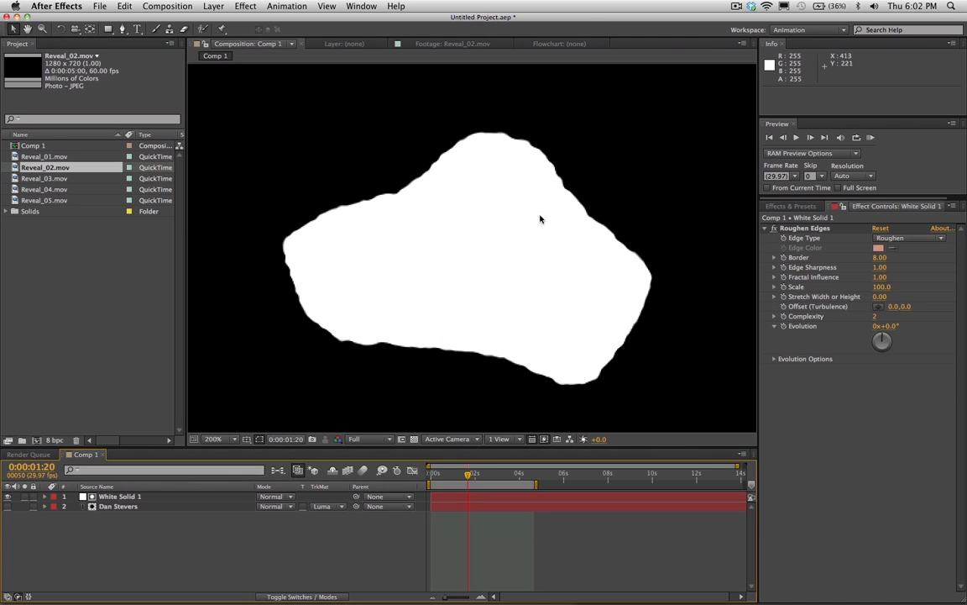
{"action": "mouse_move", "coordinate": [646, 289]}
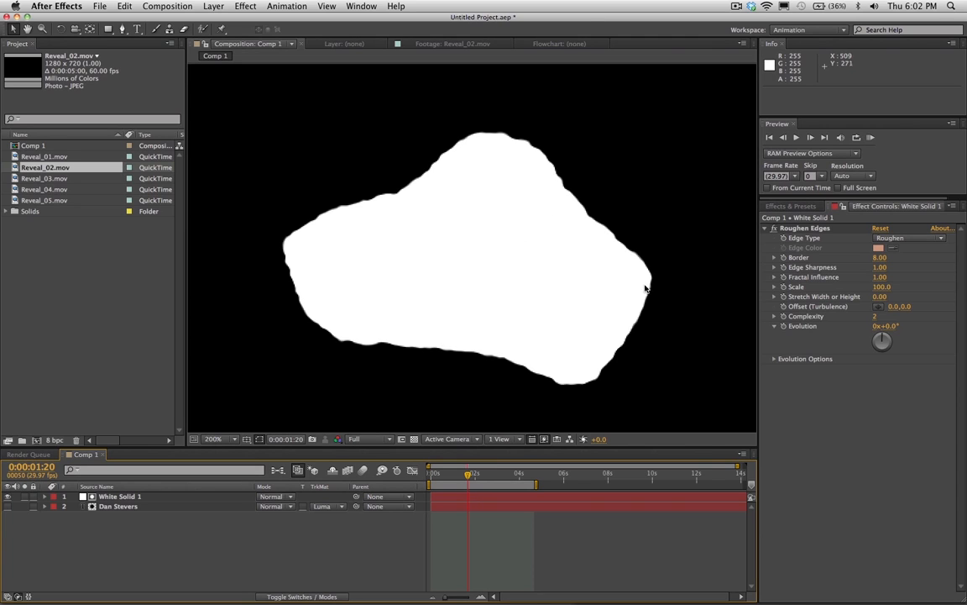
{"action": "mouse_move", "coordinate": [382, 354]}
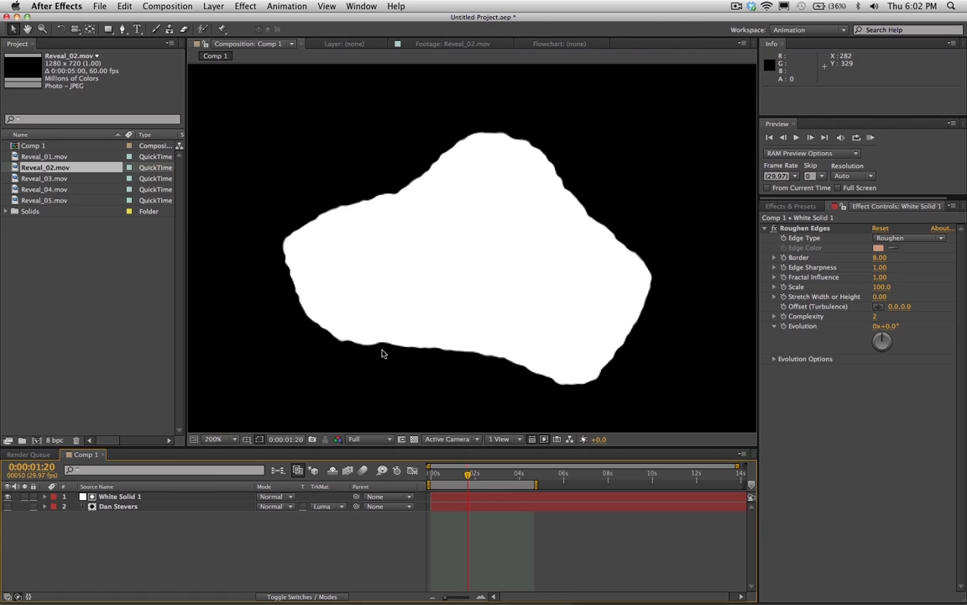
{"action": "mouse_move", "coordinate": [149, 501]}
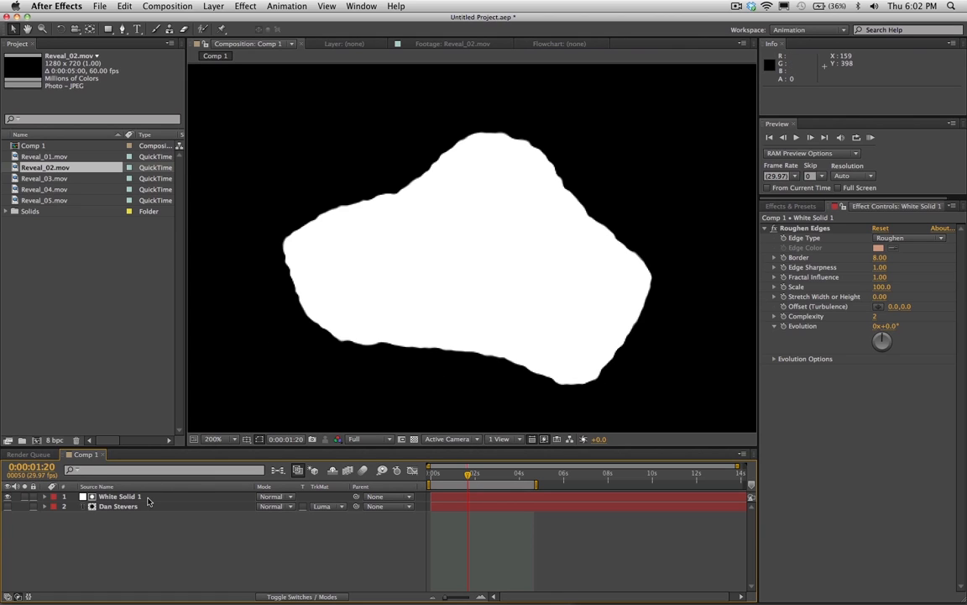
{"action": "left_click", "coordinate": [120, 496]}
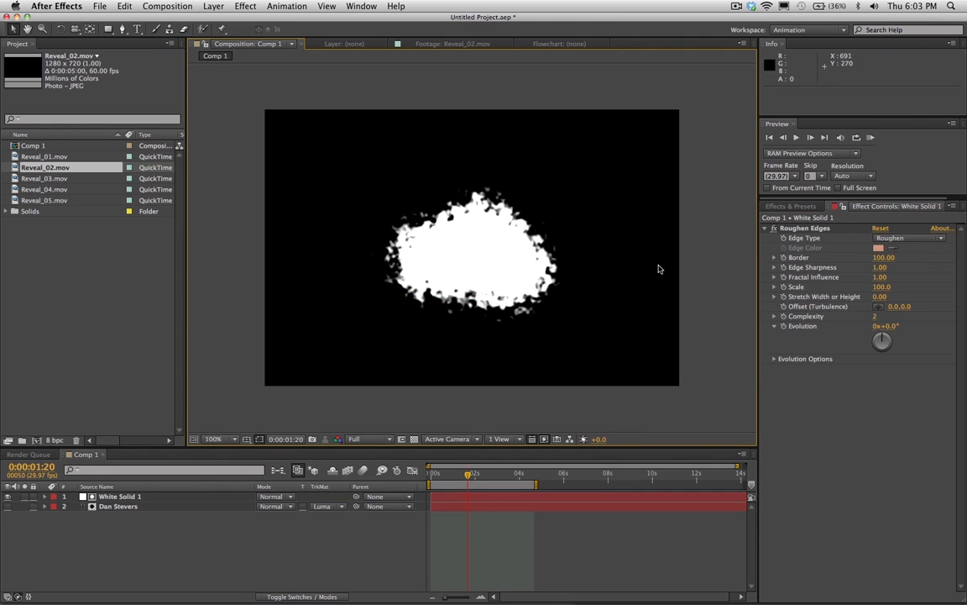
{"action": "left_click", "coordinate": [120, 497]}
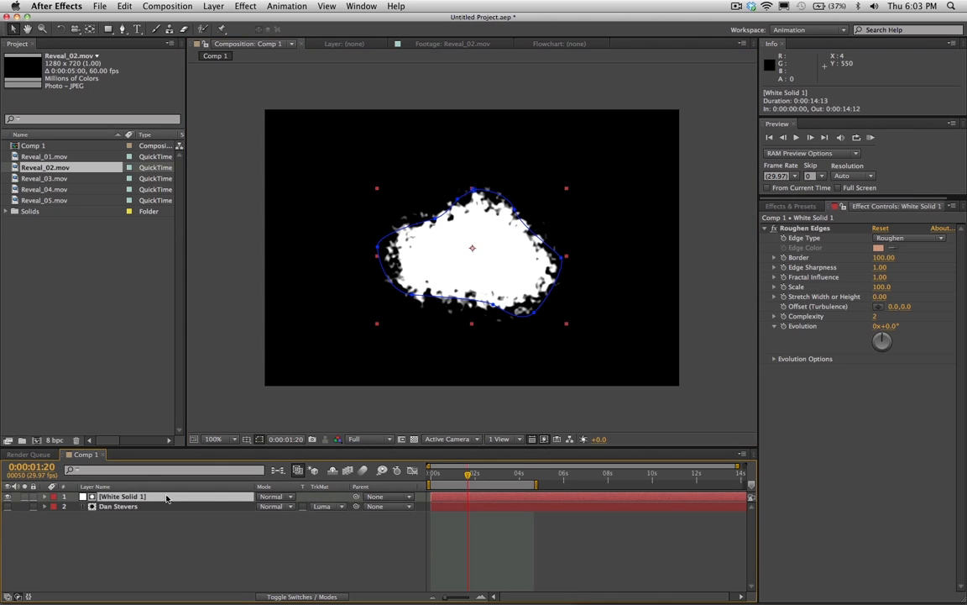
{"action": "mouse_move", "coordinate": [771, 252]}
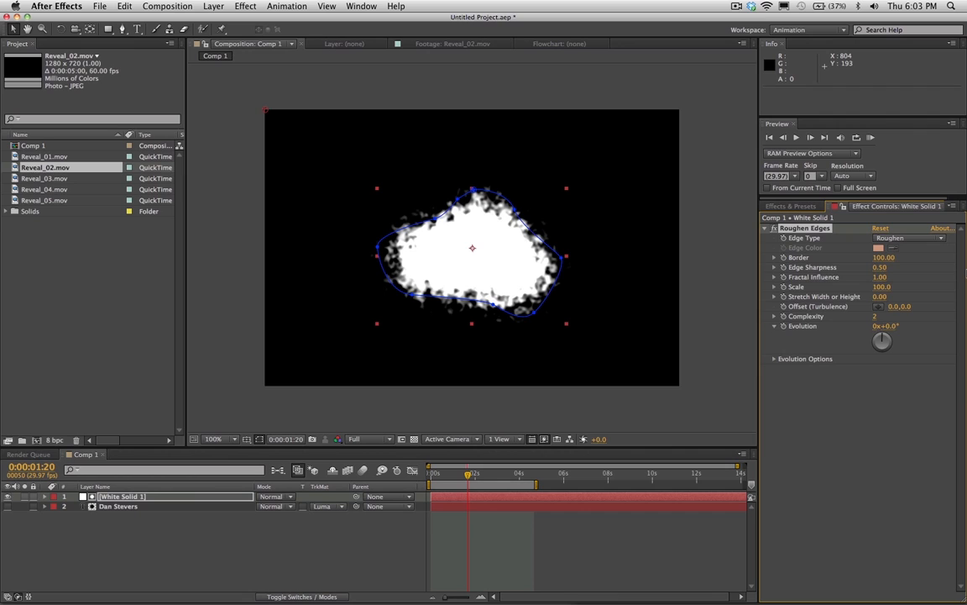
{"action": "mouse_move", "coordinate": [489, 210]}
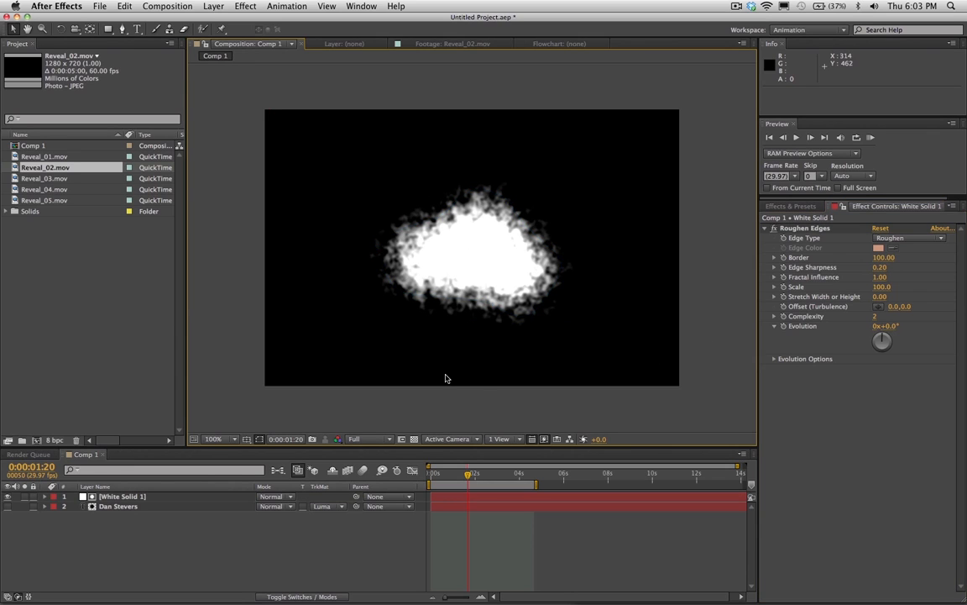
{"action": "mouse_move", "coordinate": [166, 476]}
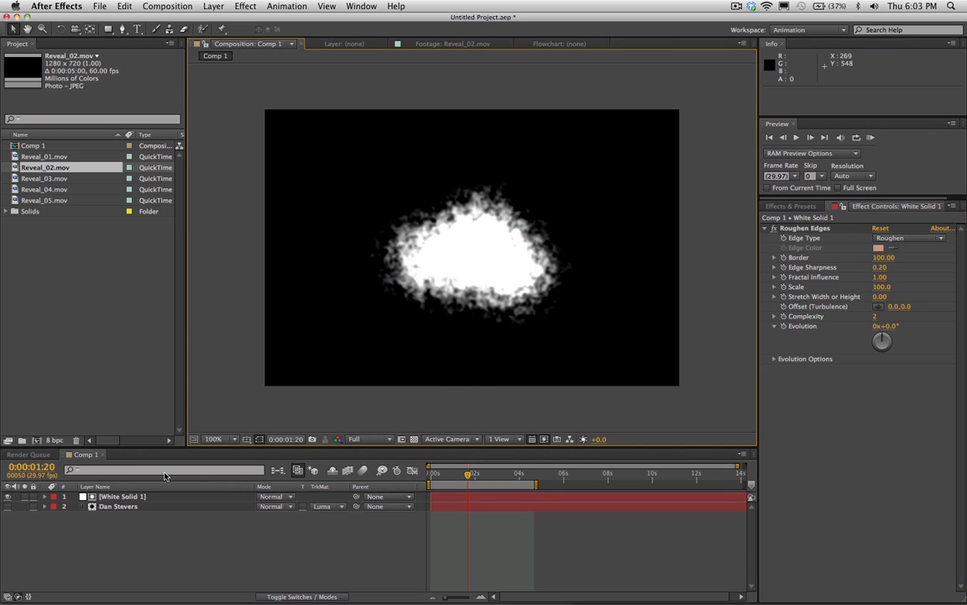
{"action": "left_click", "coordinate": [123, 496]}
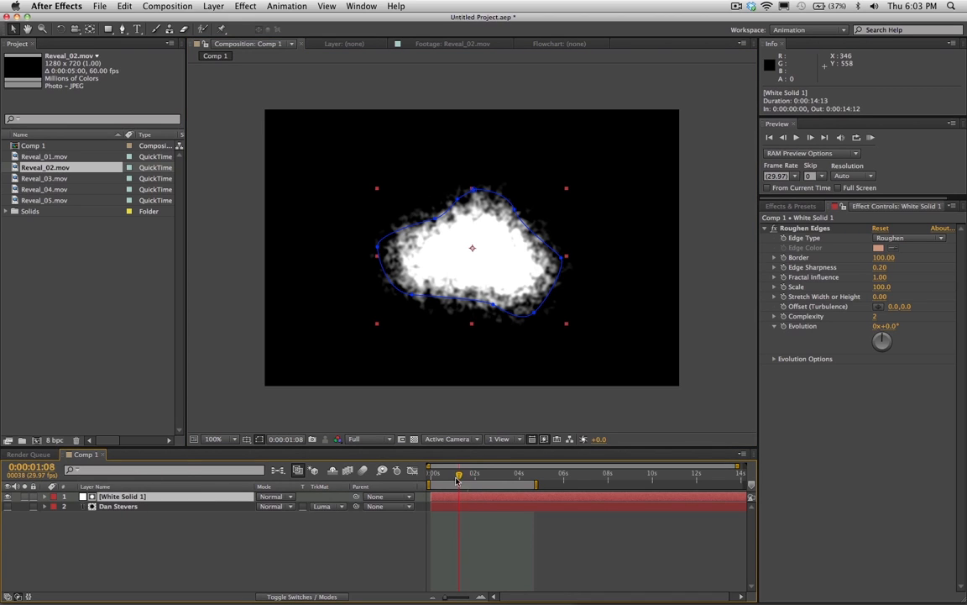
Expose White Solid 1's Mask Expansion property with the playhead at the composition start
{"action": "left_click", "coordinate": [430, 472]}
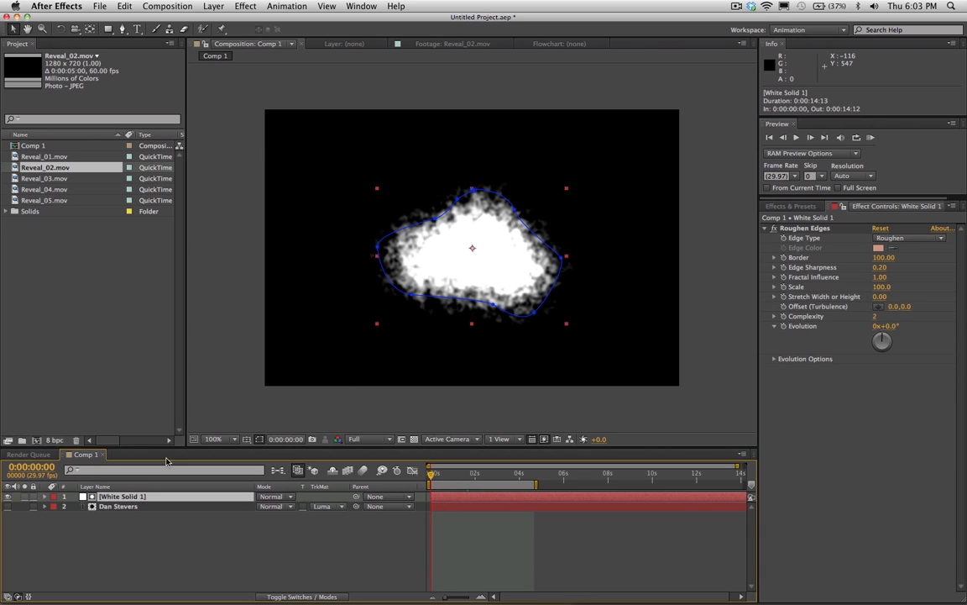
{"action": "left_click", "coordinate": [45, 496]}
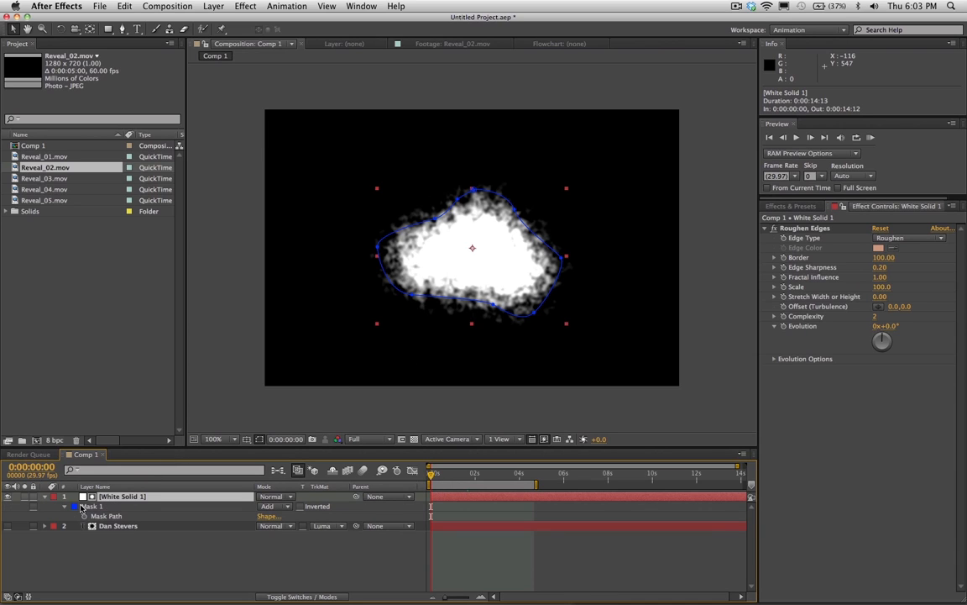
{"action": "left_click", "coordinate": [76, 506]}
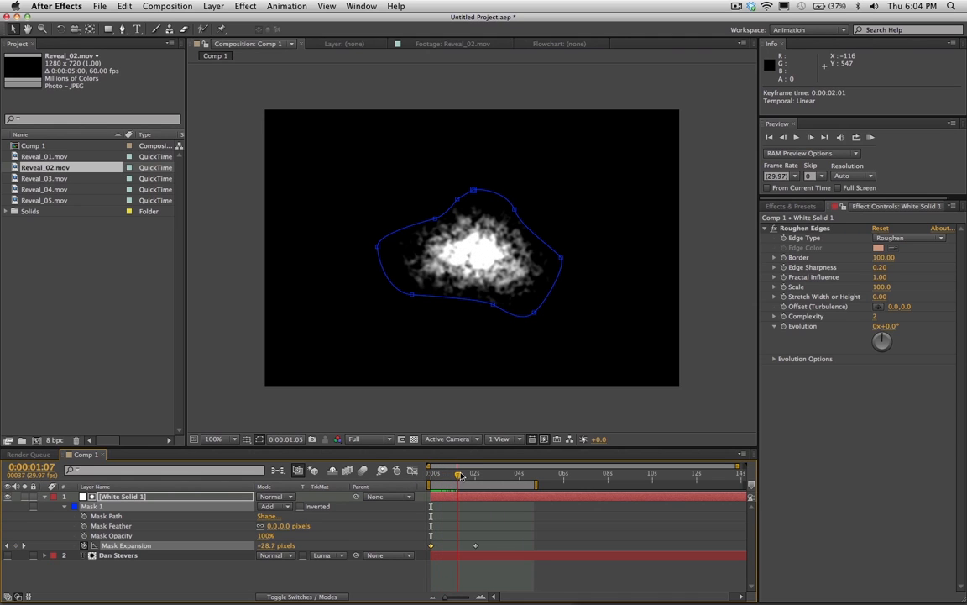
Scrub the blob animation, then raise Mask Expansion to 376 px at 0:00:02:01
{"action": "left_click_drag", "start_coordinate": [459, 473], "coordinate": [486, 473]}
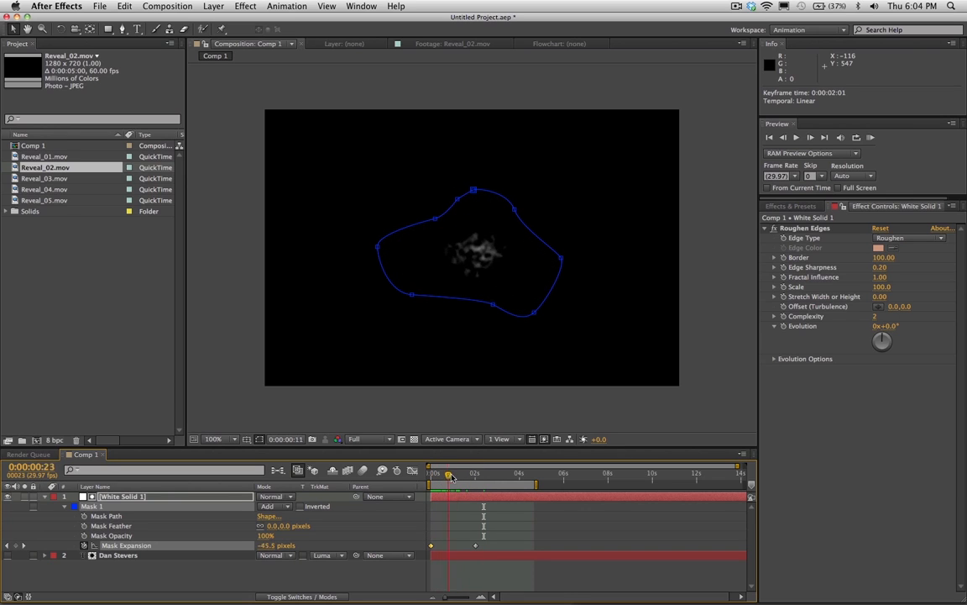
{"action": "left_click_drag", "start_coordinate": [447, 472], "coordinate": [477, 473]}
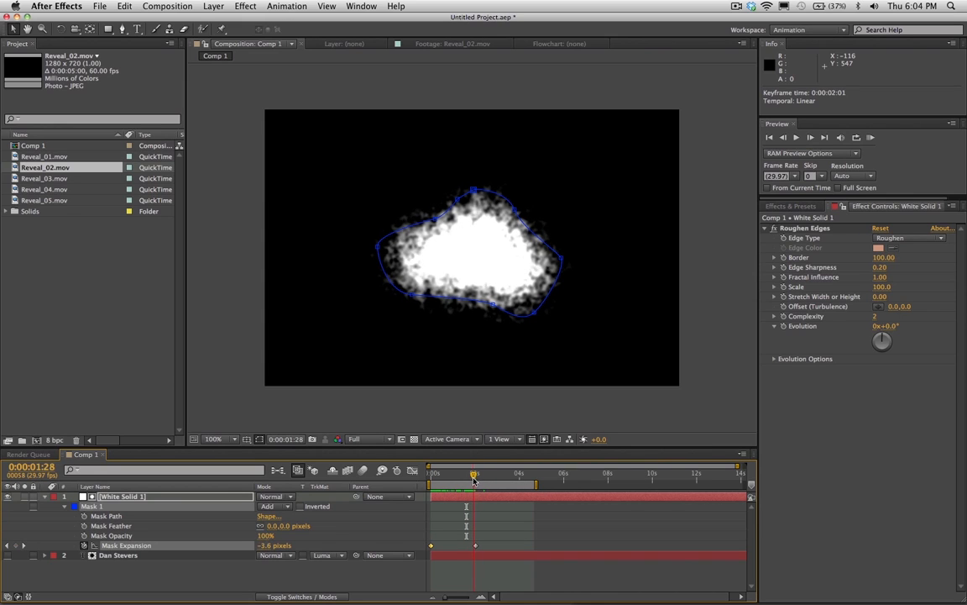
{"action": "left_click_drag", "start_coordinate": [474, 473], "coordinate": [453, 473]}
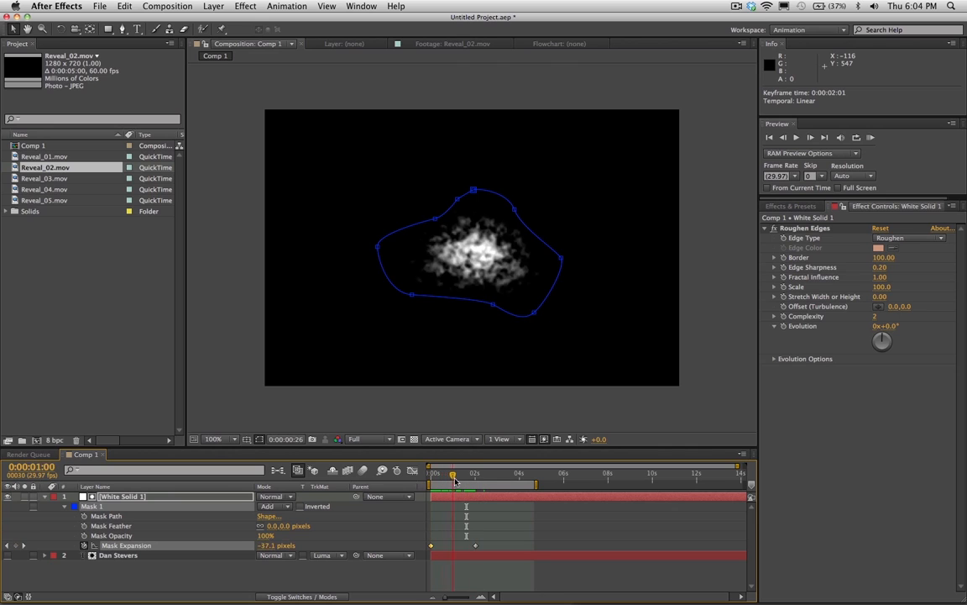
{"action": "left_click_drag", "start_coordinate": [453, 473], "coordinate": [448, 473]}
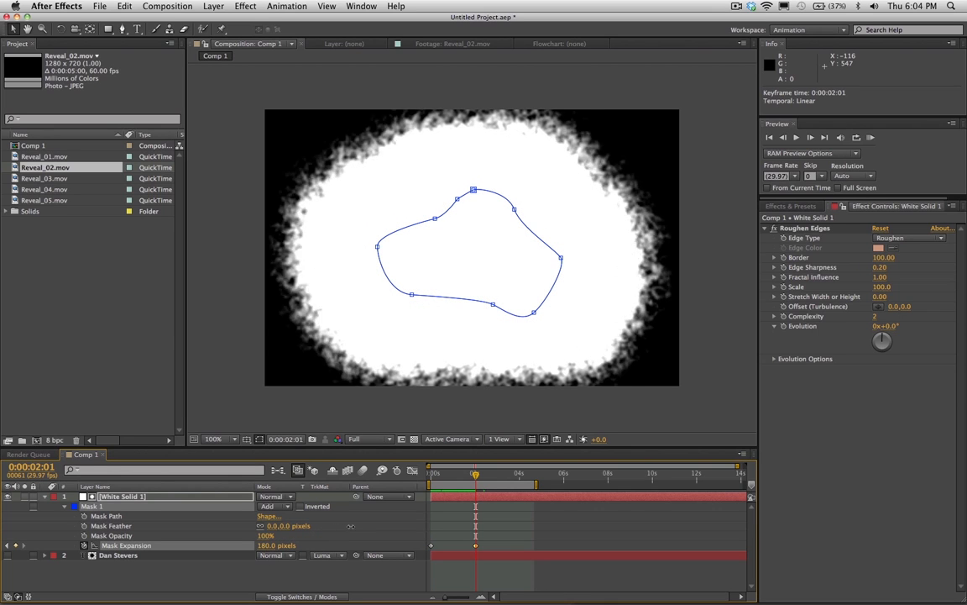
{"action": "left_click_drag", "start_coordinate": [277, 545], "coordinate": [319, 545]}
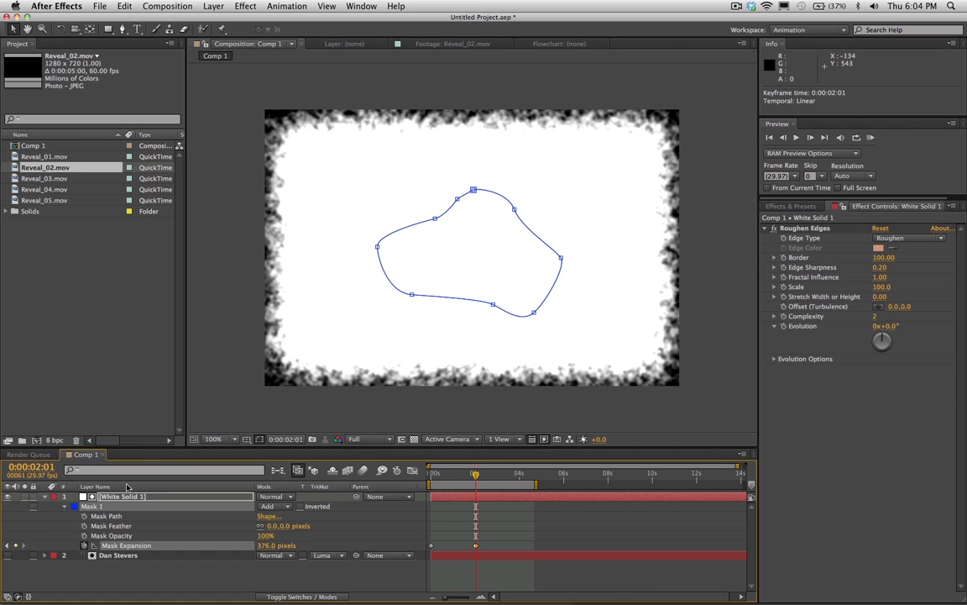
{"action": "left_click", "coordinate": [121, 496]}
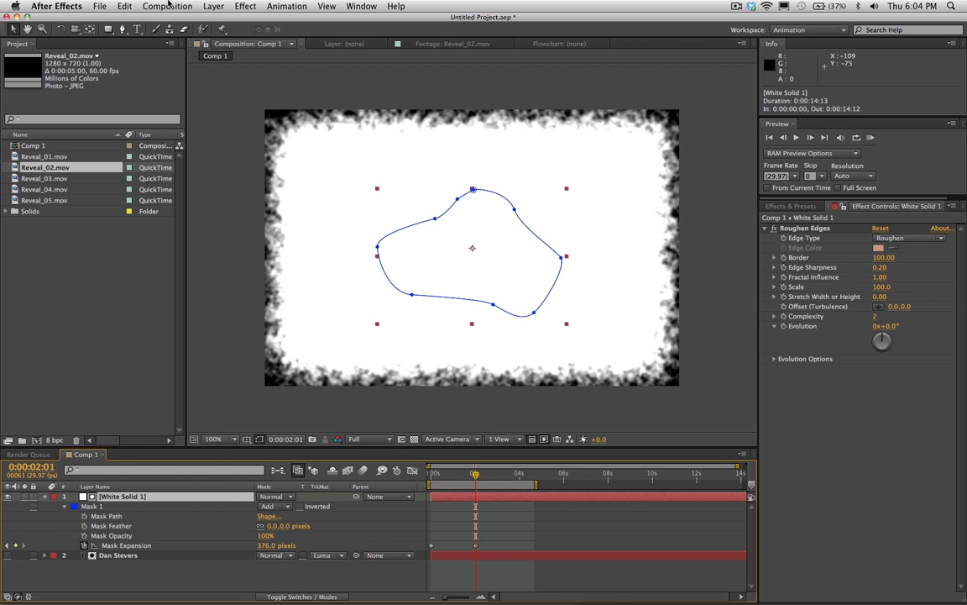
Enlarge White Solid 1 by increasing its Width and Height in Solid Settings
{"action": "left_click", "coordinate": [167, 6]}
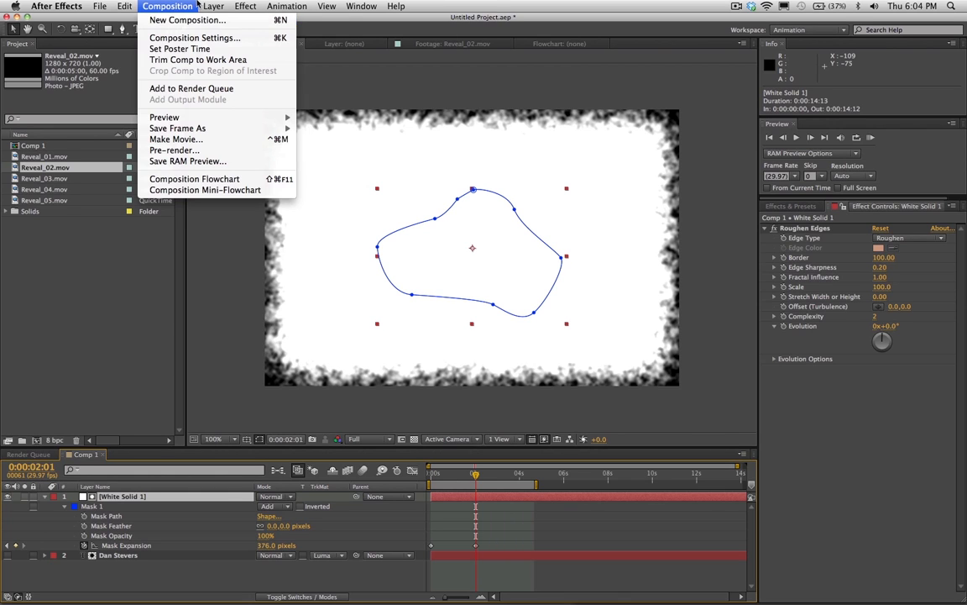
{"action": "left_click", "coordinate": [213, 6]}
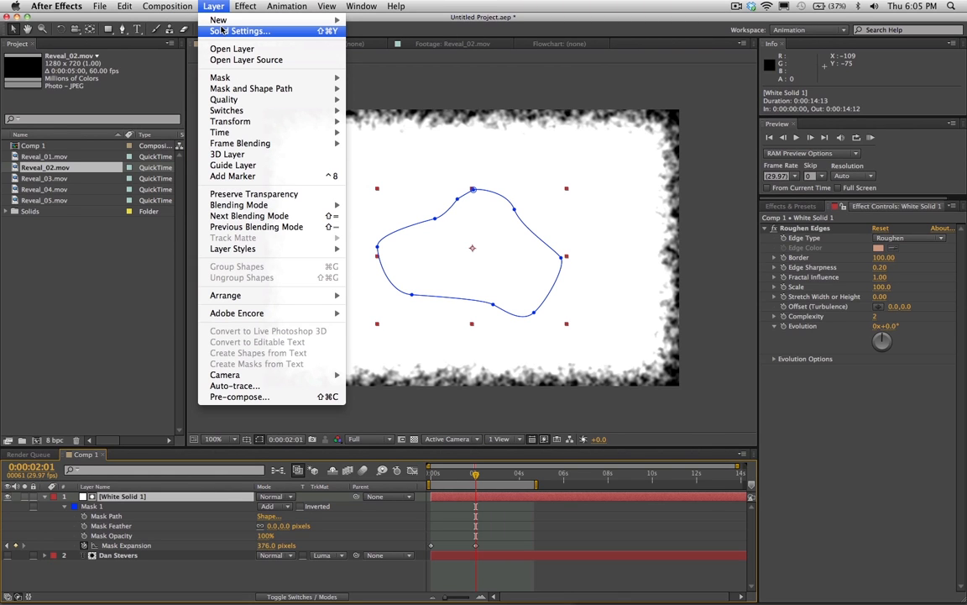
{"action": "left_click", "coordinate": [240, 31]}
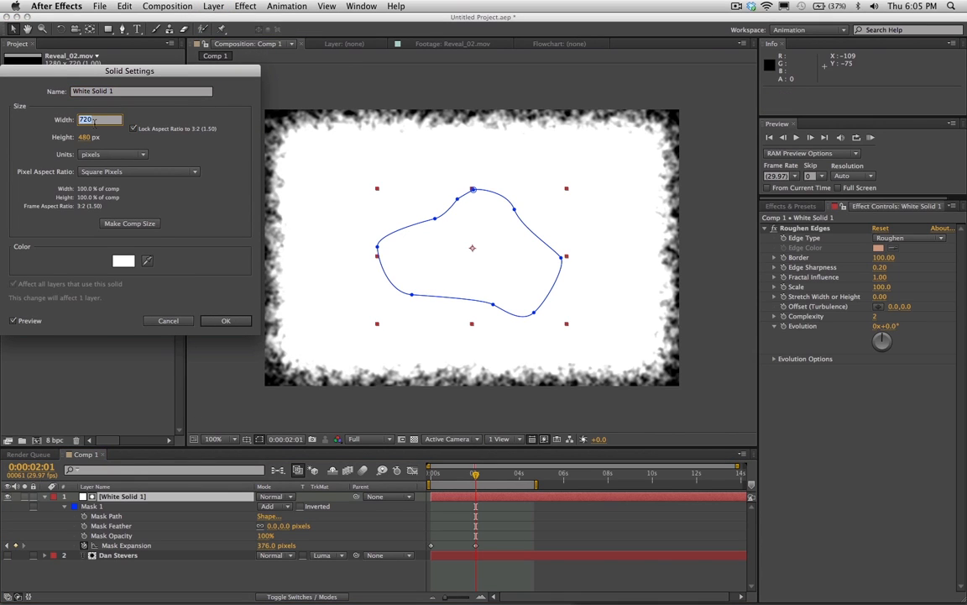
{"action": "left_click", "coordinate": [226, 319]}
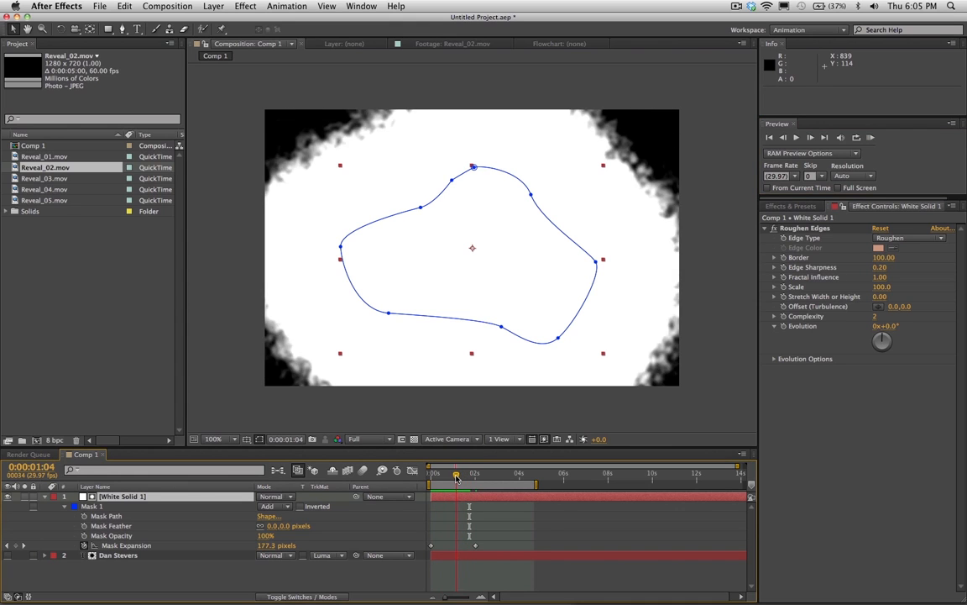
{"action": "left_click", "coordinate": [125, 6]}
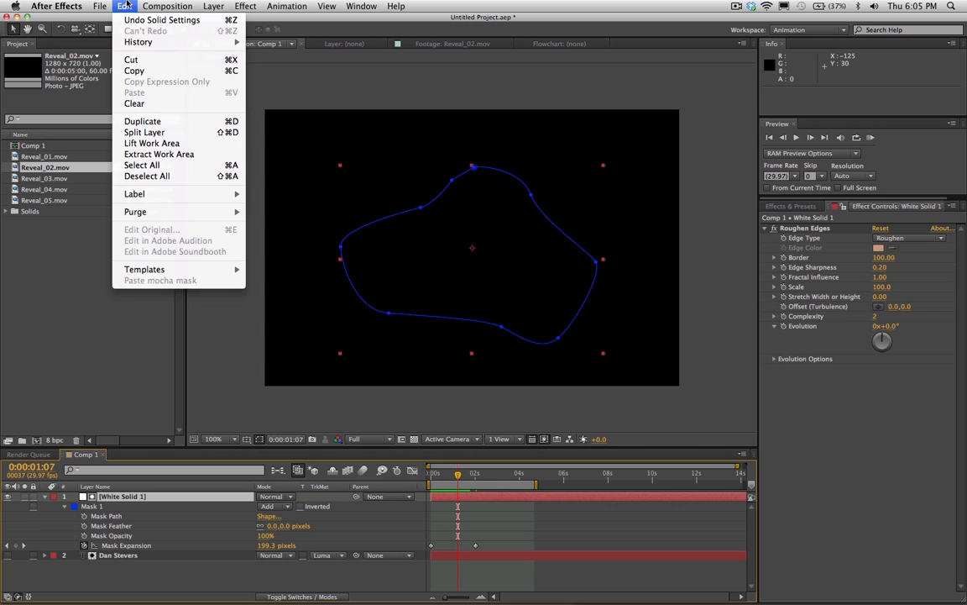
{"action": "left_click", "coordinate": [277, 214]}
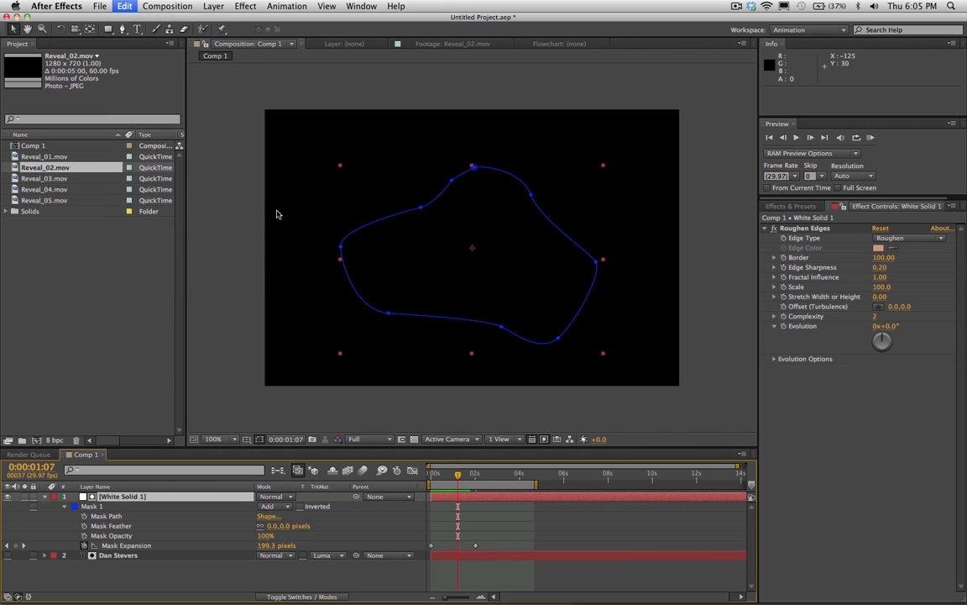
{"action": "mouse_move", "coordinate": [695, 250]}
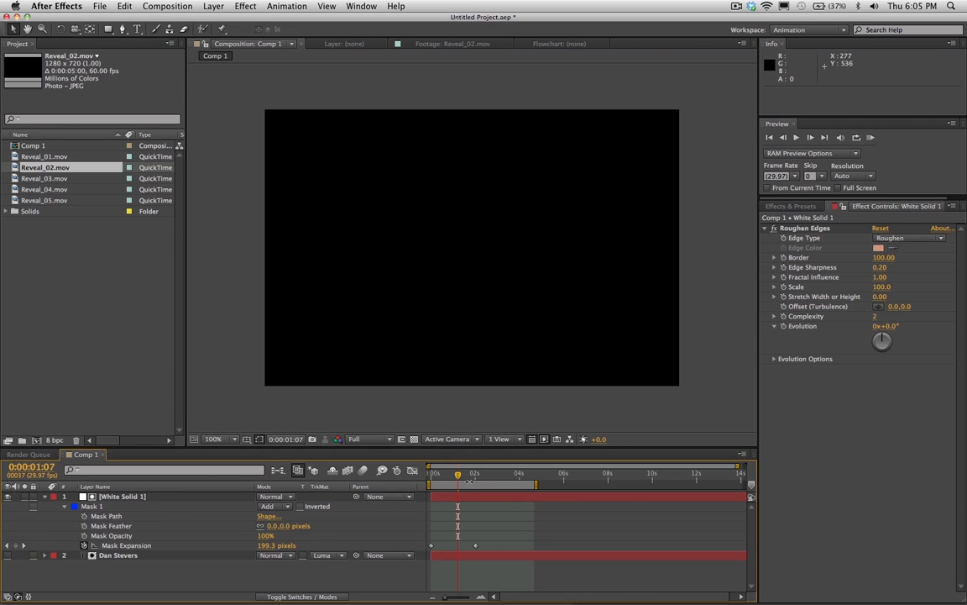
{"action": "left_click_drag", "start_coordinate": [458, 475], "coordinate": [443, 474]}
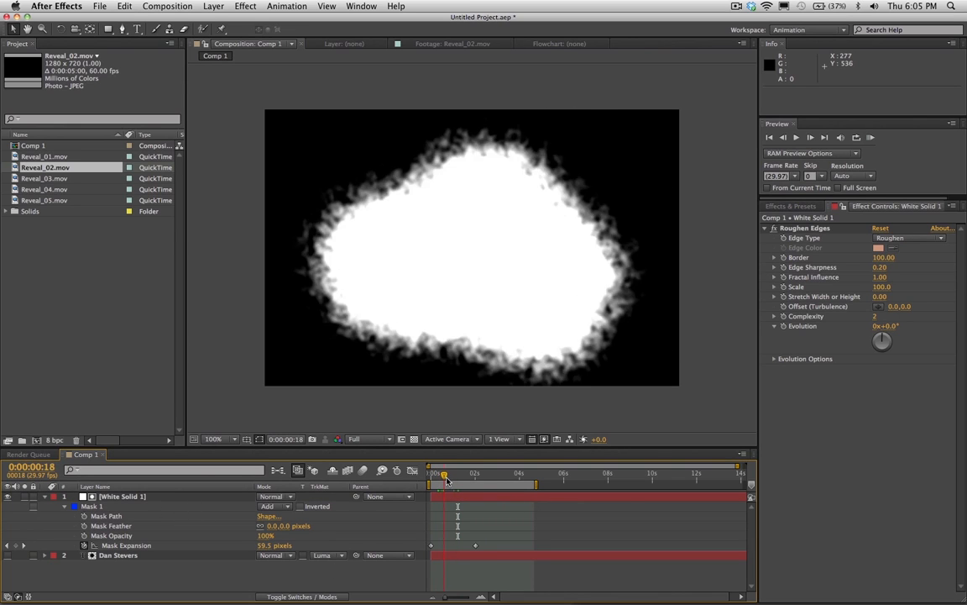
{"action": "left_click_drag", "start_coordinate": [444, 472], "coordinate": [457, 473]}
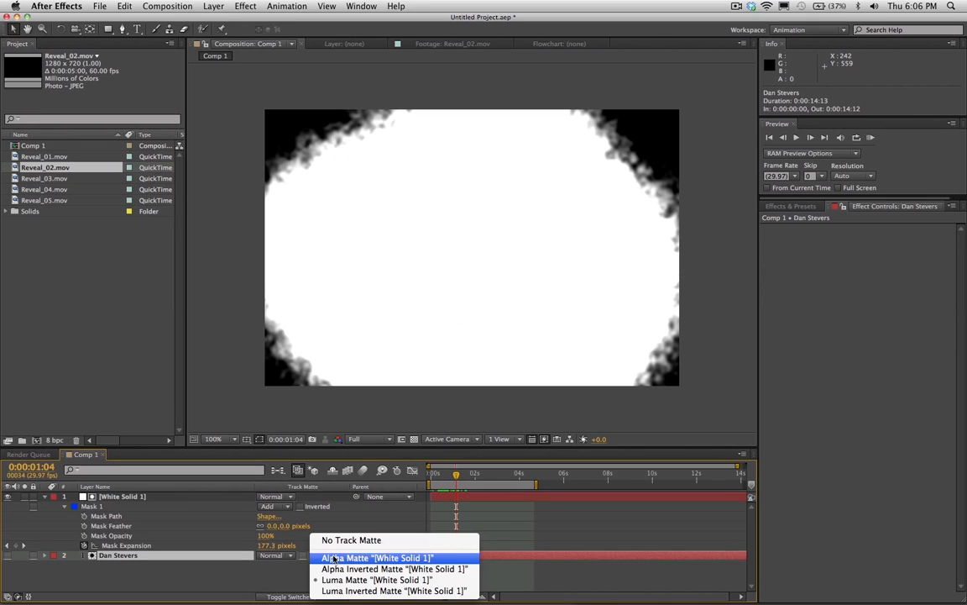
Matte Dan Stevers with Luma Matte "White Solid 1" and briefly RAM-preview the reveal
{"action": "left_click", "coordinate": [376, 579]}
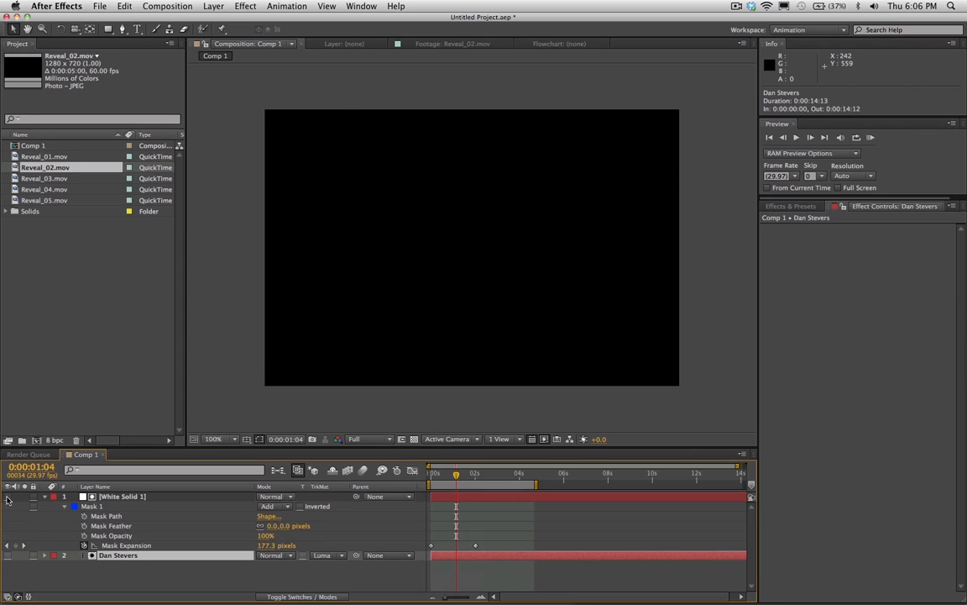
{"action": "mouse_move", "coordinate": [19, 544]}
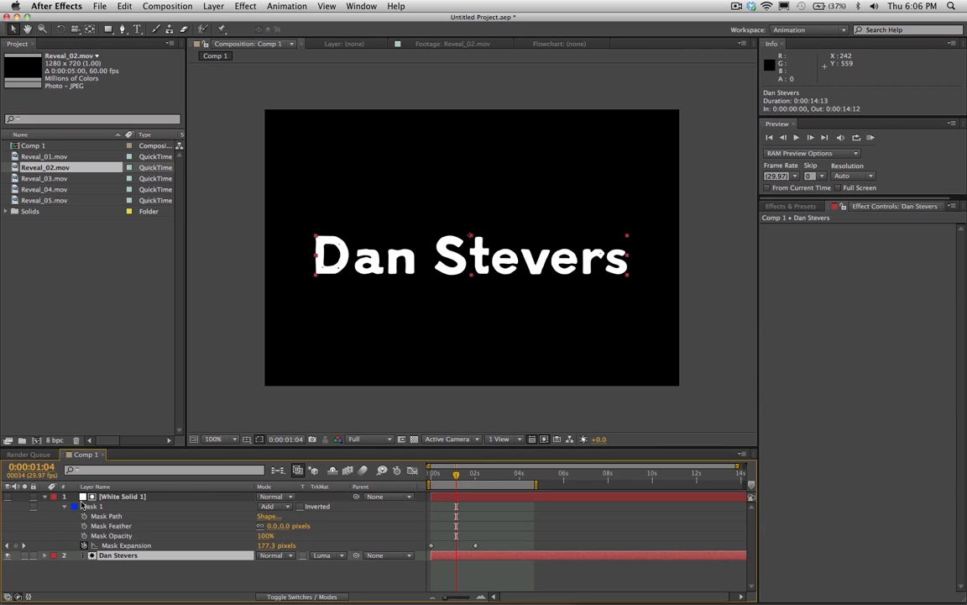
{"action": "mouse_move", "coordinate": [869, 136]}
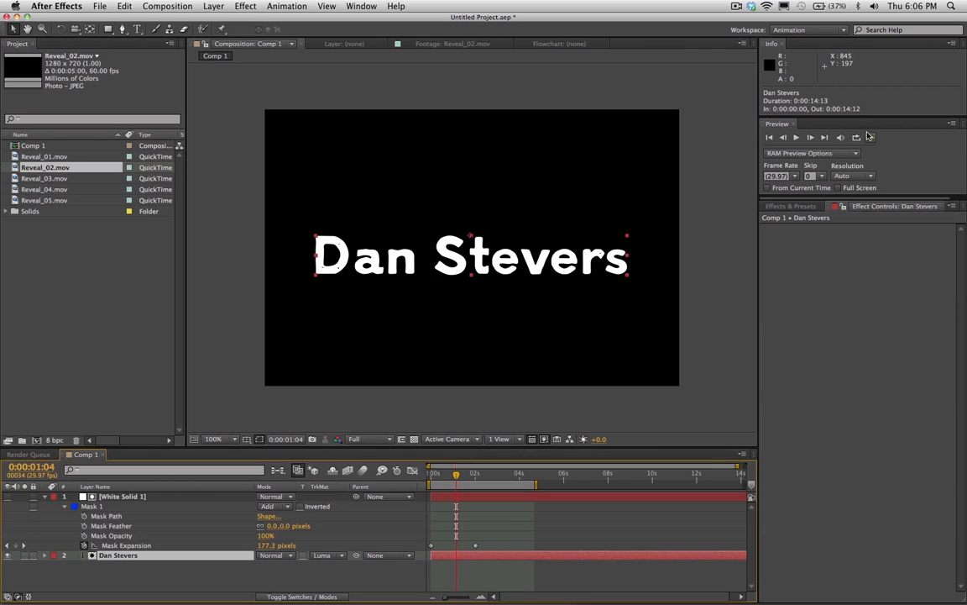
{"action": "left_click", "coordinate": [811, 137]}
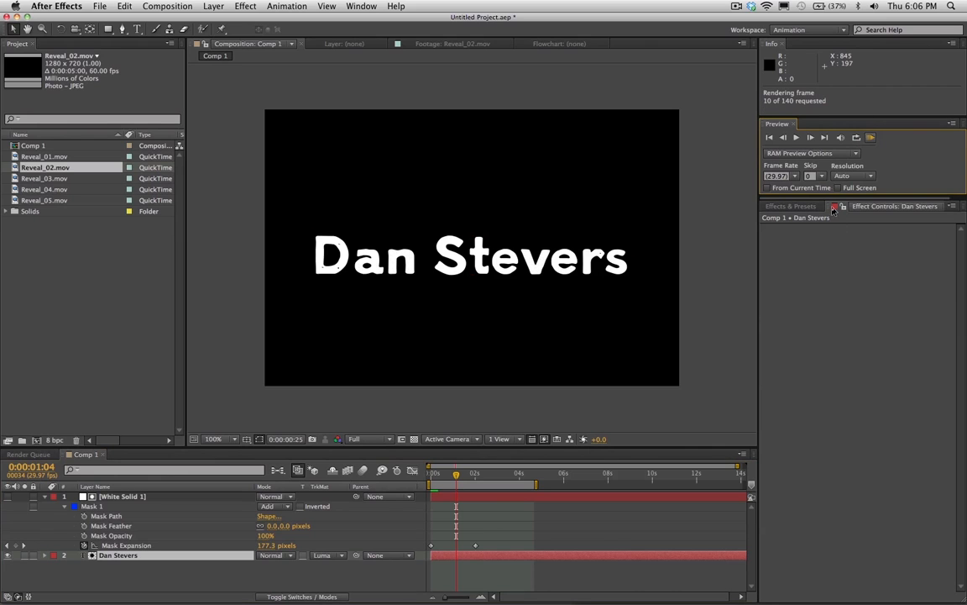
{"action": "left_click", "coordinate": [795, 137]}
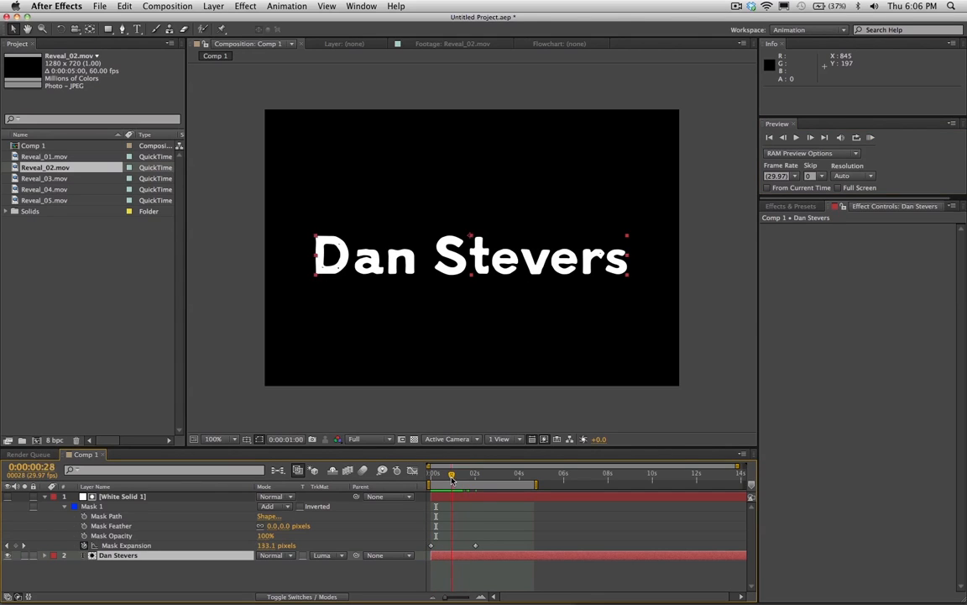
At 0:00 set Mask Expansion to about -108 px, then scrub to check the emergence
{"action": "left_click_drag", "start_coordinate": [452, 473], "coordinate": [433, 472]}
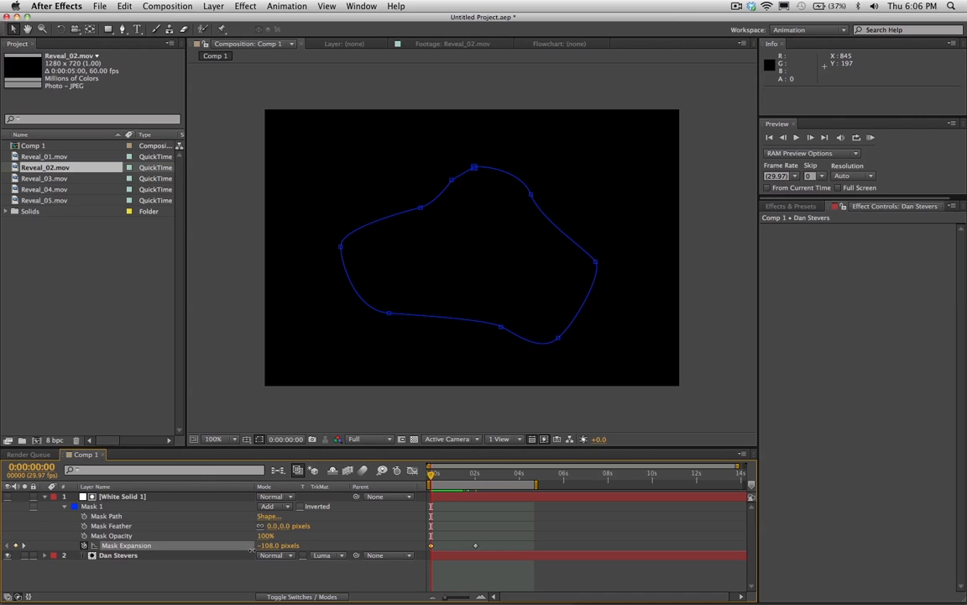
{"action": "left_click", "coordinate": [123, 497]}
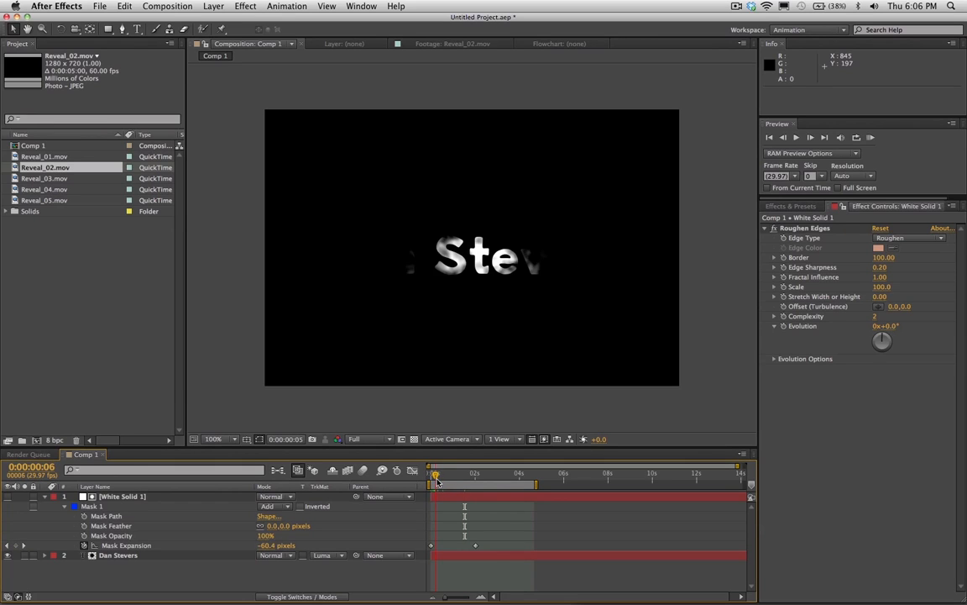
{"action": "left_click_drag", "start_coordinate": [436, 479], "coordinate": [451, 478]}
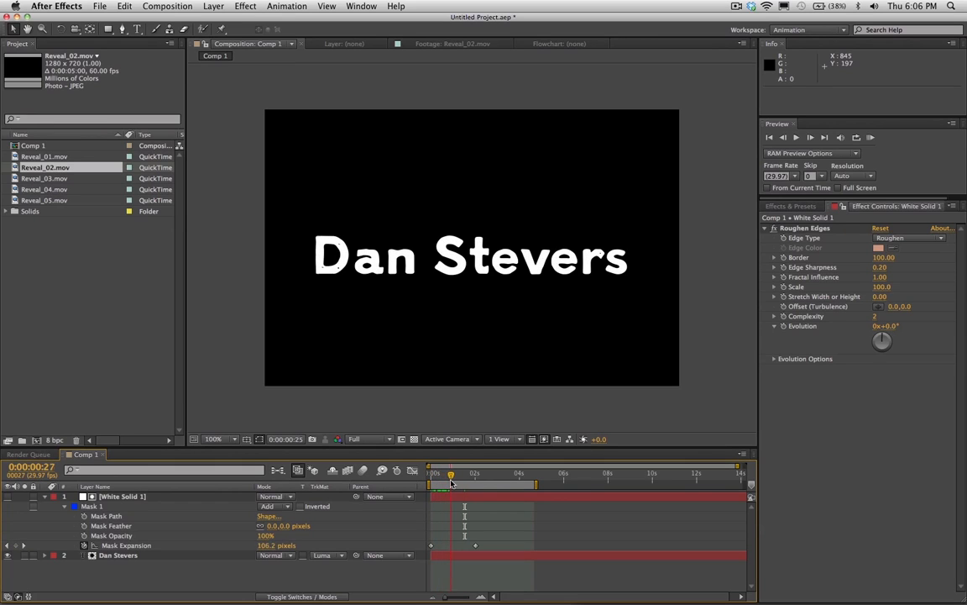
{"action": "left_click_drag", "start_coordinate": [450, 473], "coordinate": [474, 473]}
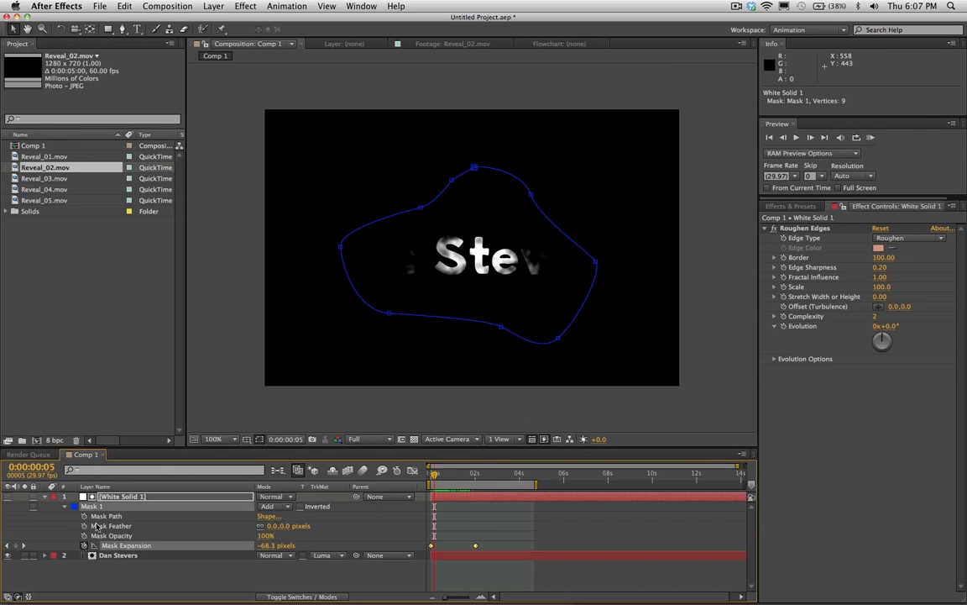
Keyframe Mask Path and drag vertices outward into a larger irregular shape at 1:21
{"action": "left_click", "coordinate": [106, 516]}
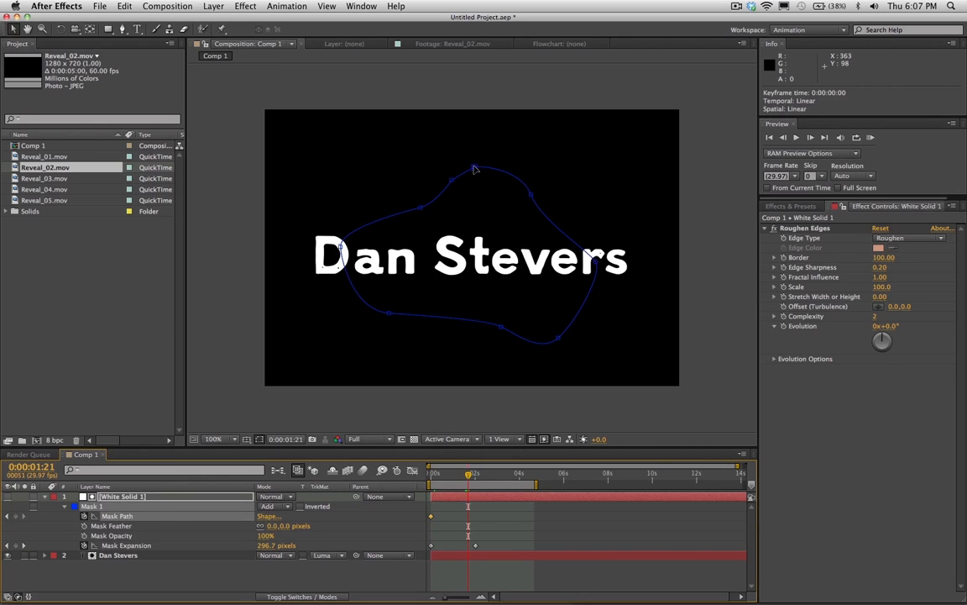
{"action": "left_click", "coordinate": [116, 516]}
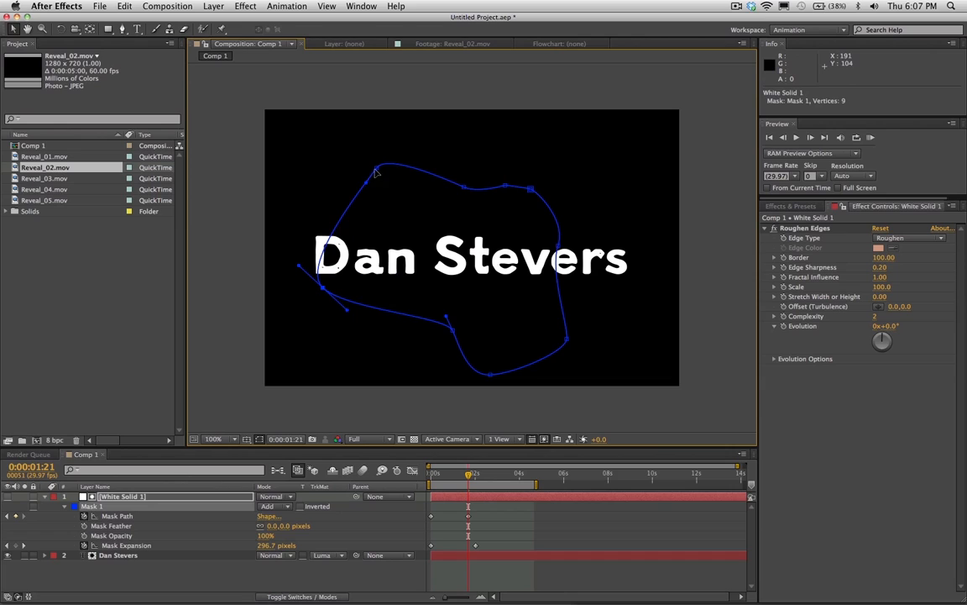
{"action": "left_click_drag", "start_coordinate": [375, 171], "coordinate": [518, 158]}
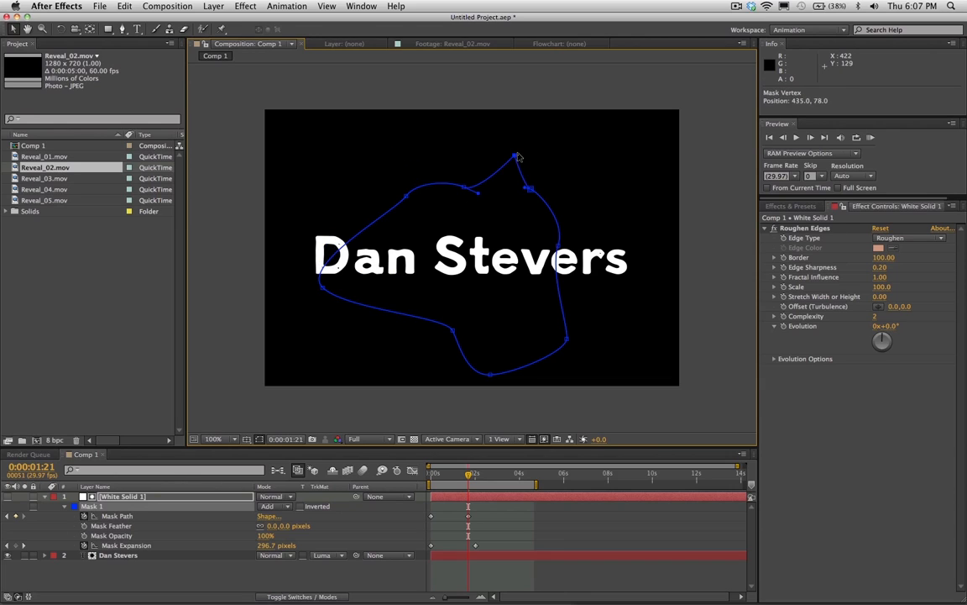
{"action": "left_click_drag", "start_coordinate": [519, 158], "coordinate": [561, 242]}
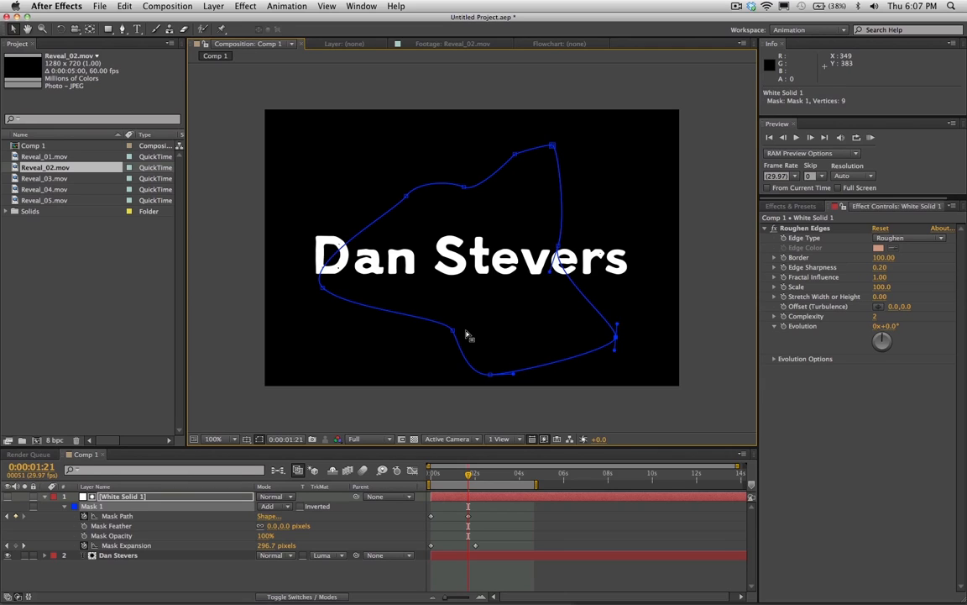
{"action": "left_click_drag", "start_coordinate": [469, 334], "coordinate": [383, 359]}
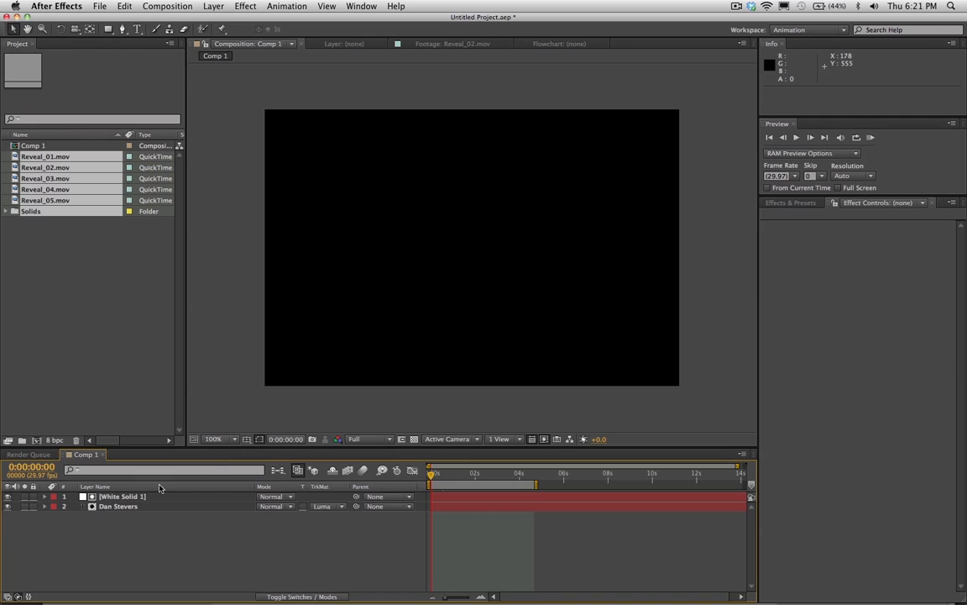
Set Dan Stevers' TrkMat to No Track Matte and scrub to around frame 21
{"action": "left_click", "coordinate": [122, 497]}
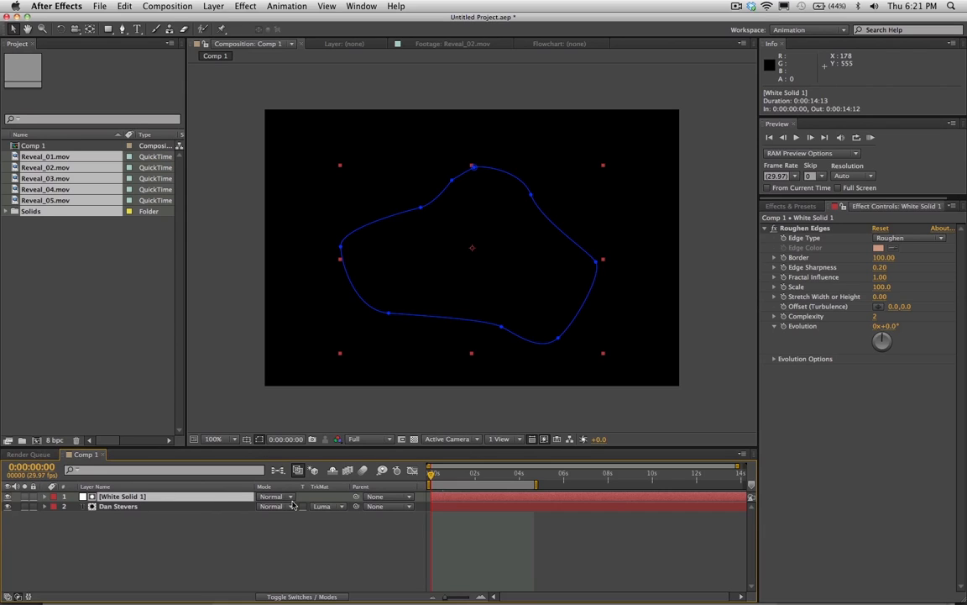
{"action": "left_click", "coordinate": [328, 506]}
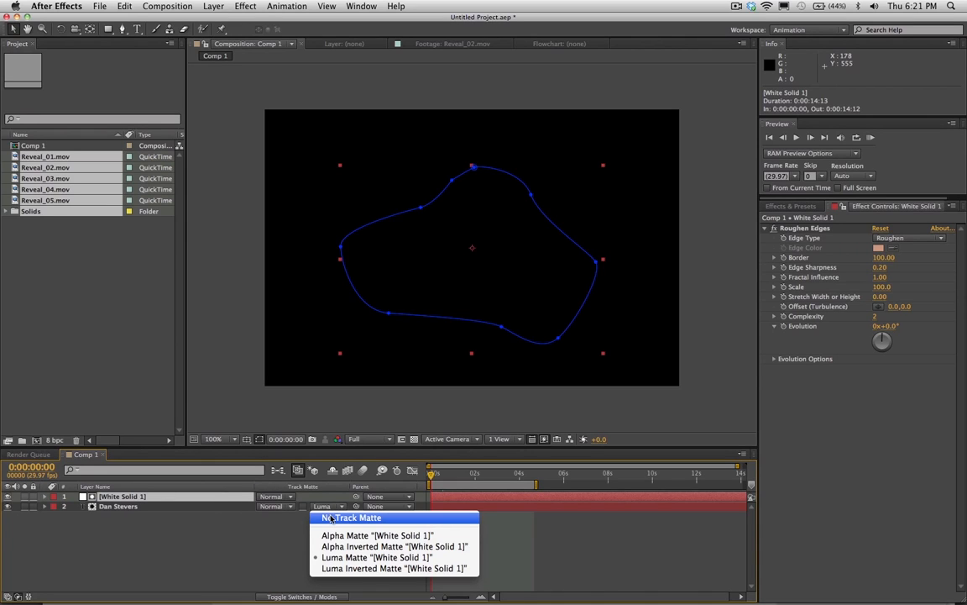
{"action": "left_click", "coordinate": [350, 517]}
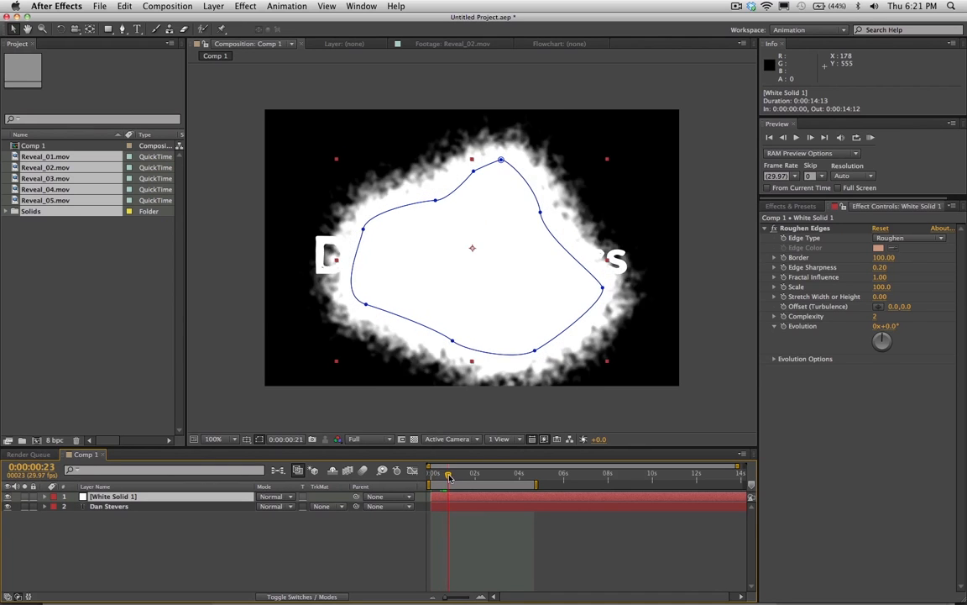
{"action": "left_click_drag", "start_coordinate": [448, 473], "coordinate": [453, 473]}
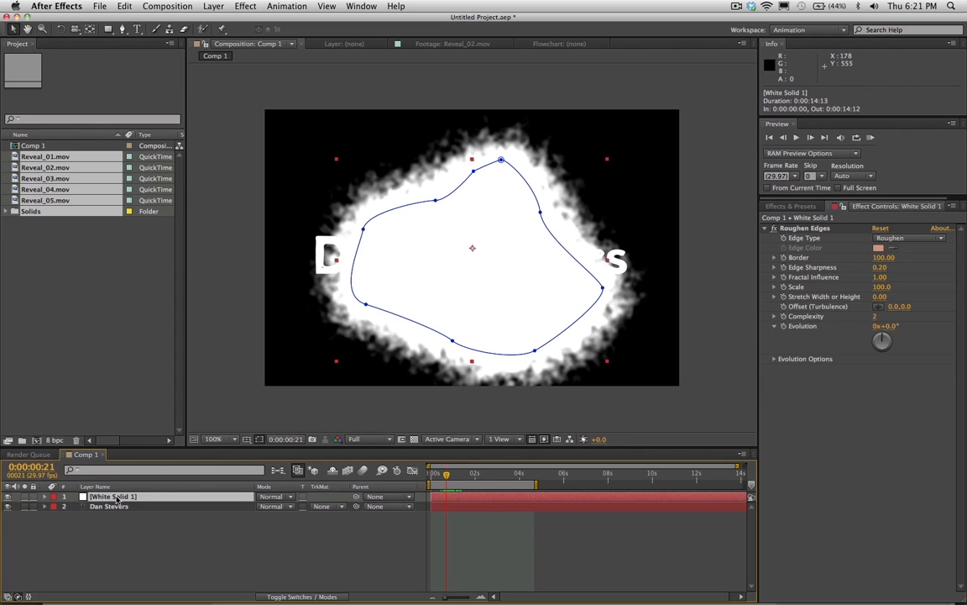
{"action": "mouse_move", "coordinate": [80, 500]}
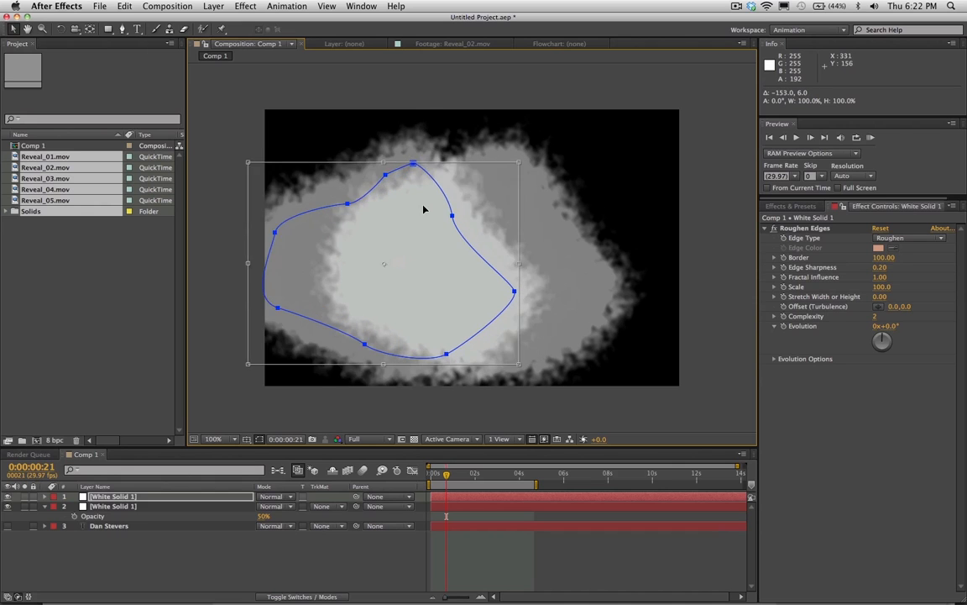
Offset the two mask shapes, one left and one higher, so they overlap
{"action": "left_click_drag", "start_coordinate": [424, 210], "coordinate": [380, 226]}
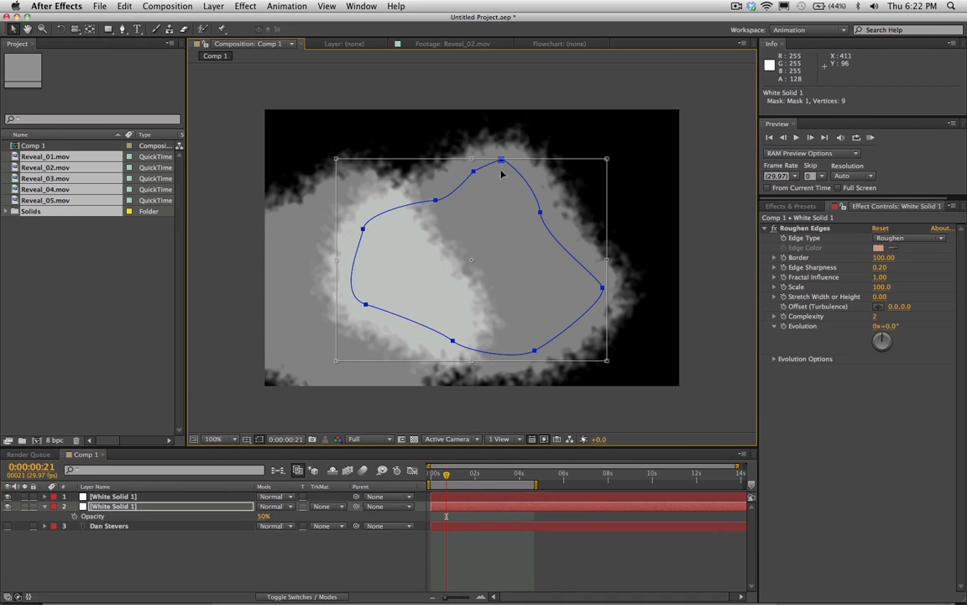
{"action": "left_click_drag", "start_coordinate": [502, 174], "coordinate": [457, 131]}
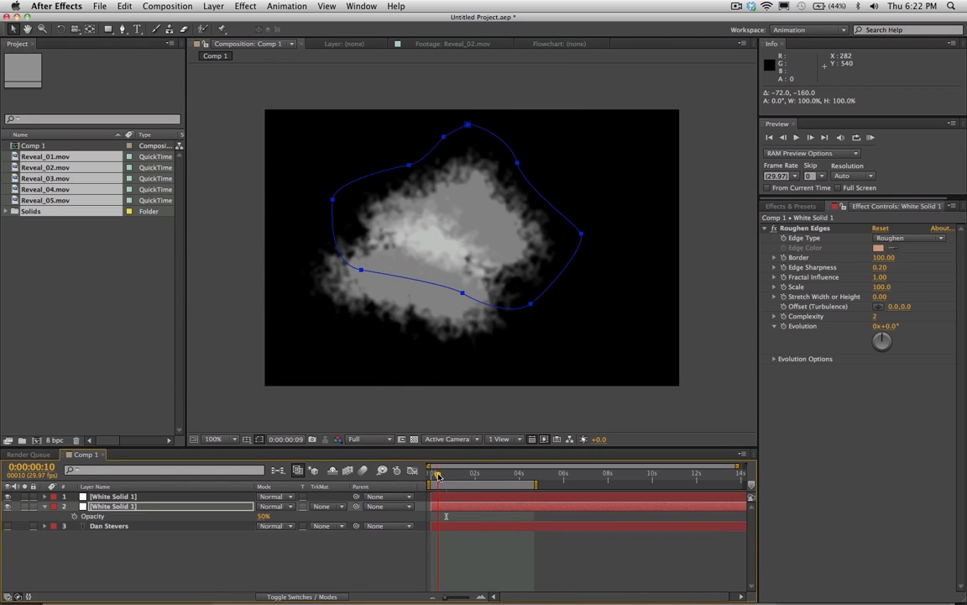
{"action": "left_click_drag", "start_coordinate": [437, 473], "coordinate": [456, 473]}
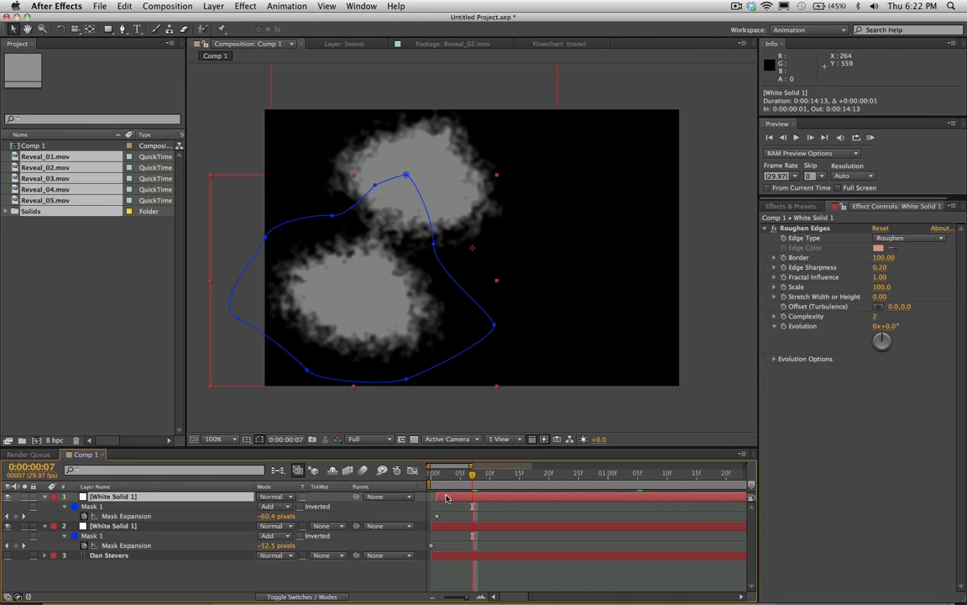
Shift the top solid one frame later and move to about two seconds
{"action": "left_click_drag", "start_coordinate": [447, 497], "coordinate": [460, 496]}
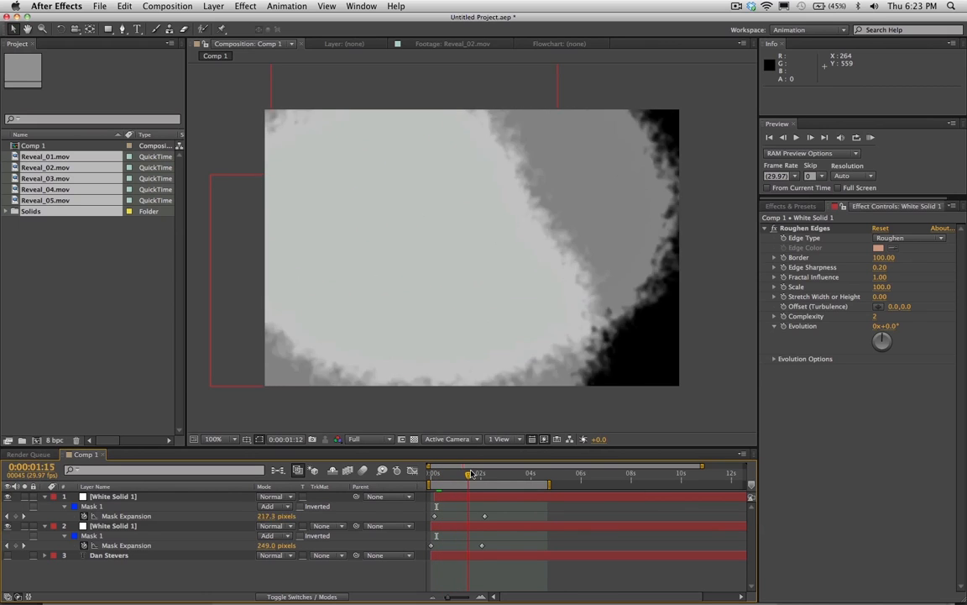
{"action": "left_click_drag", "start_coordinate": [469, 473], "coordinate": [490, 473]}
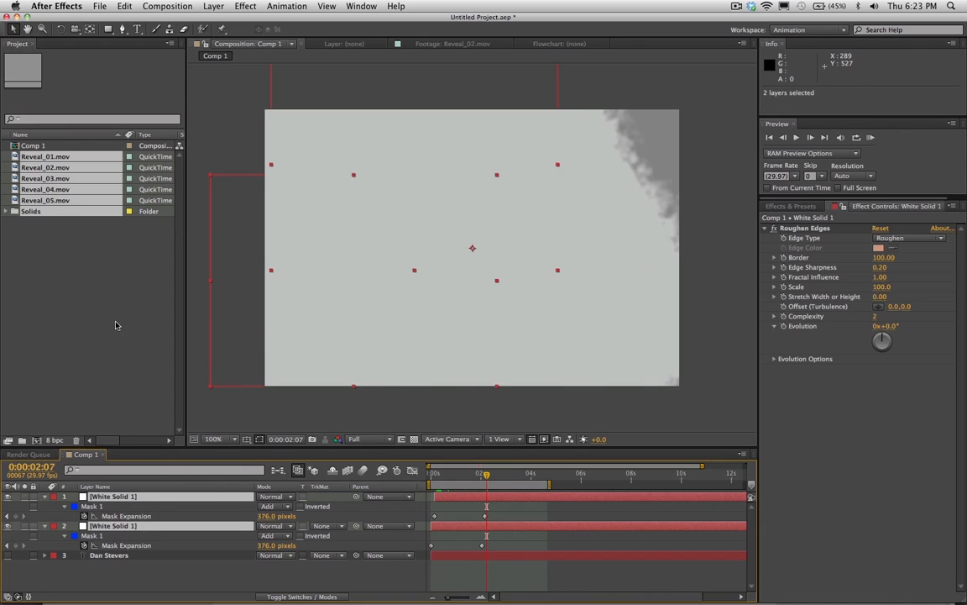
Pre-compose both solids via Layer > Pre-compose, moving all attributes into Pre-comp 1
{"action": "left_click", "coordinate": [168, 6]}
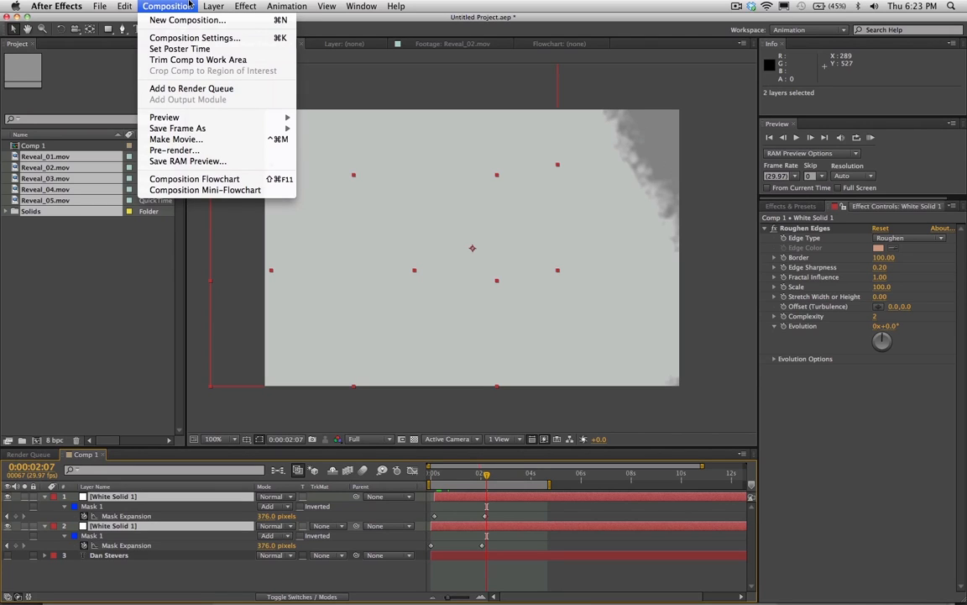
{"action": "left_click", "coordinate": [214, 6]}
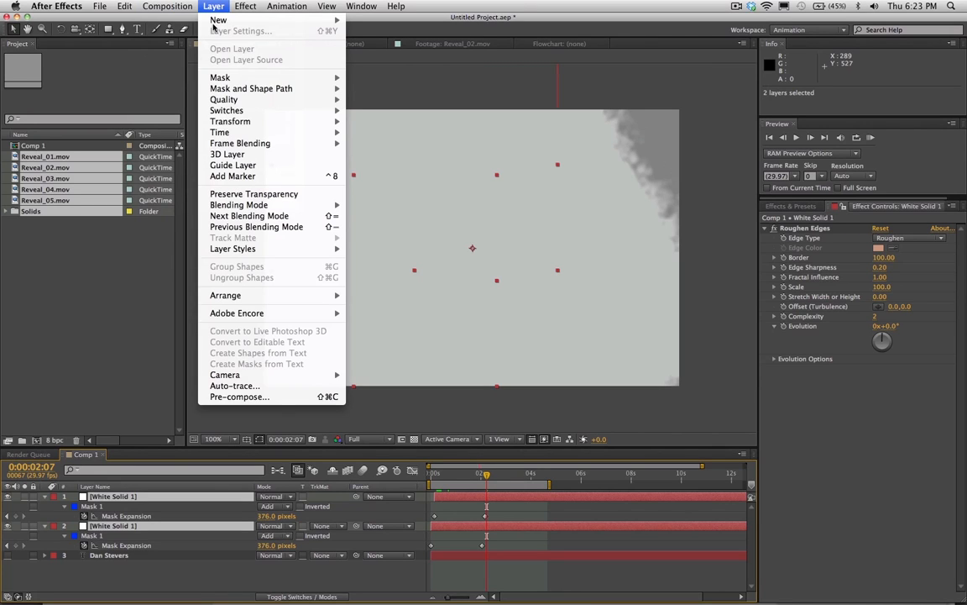
{"action": "left_click", "coordinate": [240, 397]}
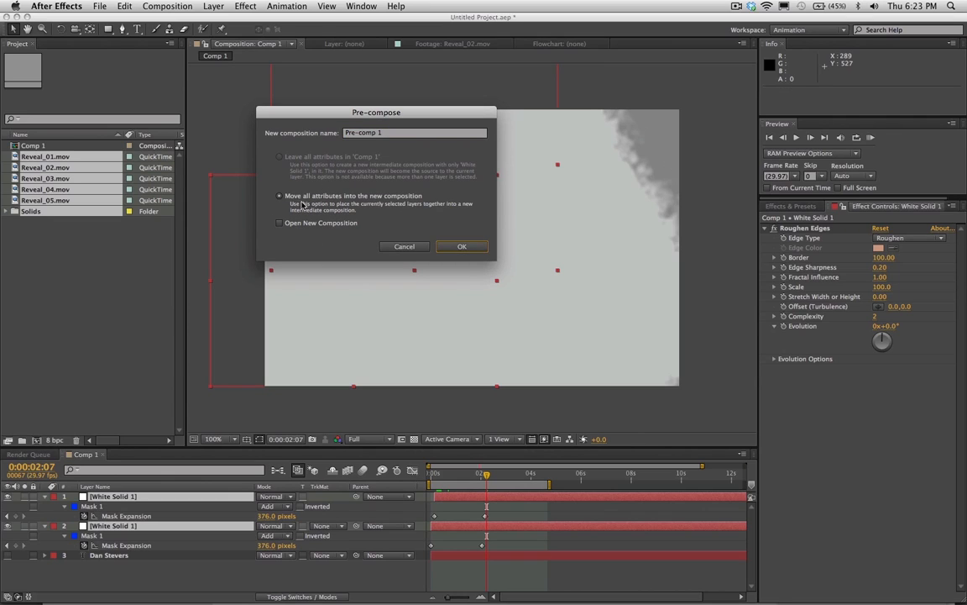
{"action": "left_click", "coordinate": [462, 246]}
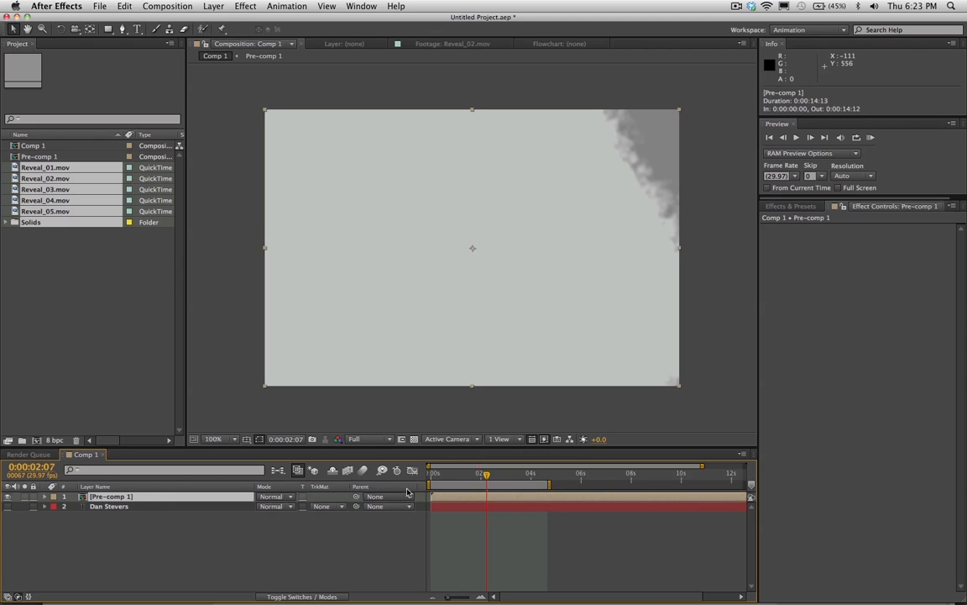
Back at frame 21, set Dan Stevers' TrkMat to Luma Matte "[Pre-comp 1]"
{"action": "left_click_drag", "start_coordinate": [485, 475], "coordinate": [452, 474]}
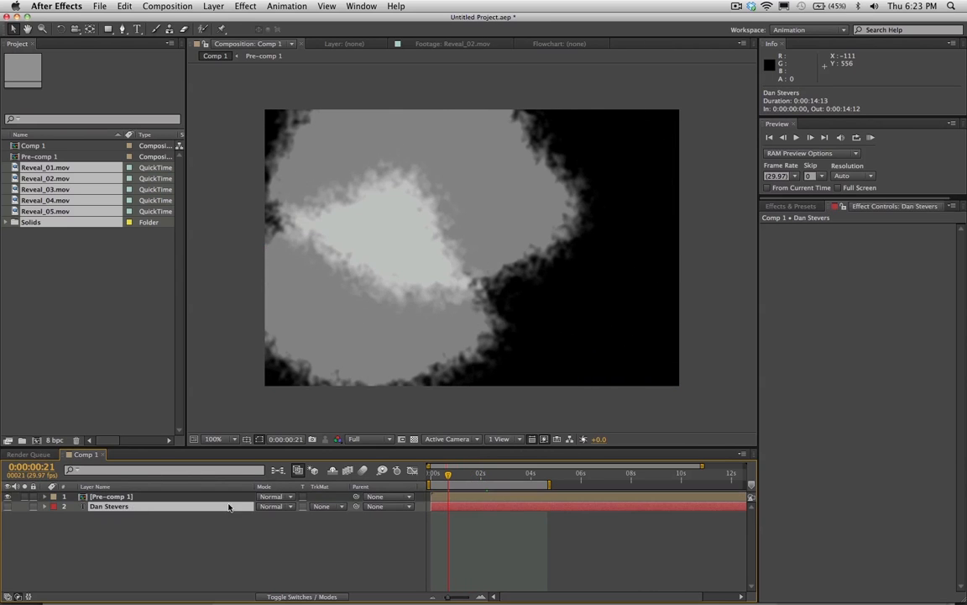
{"action": "left_click", "coordinate": [327, 506]}
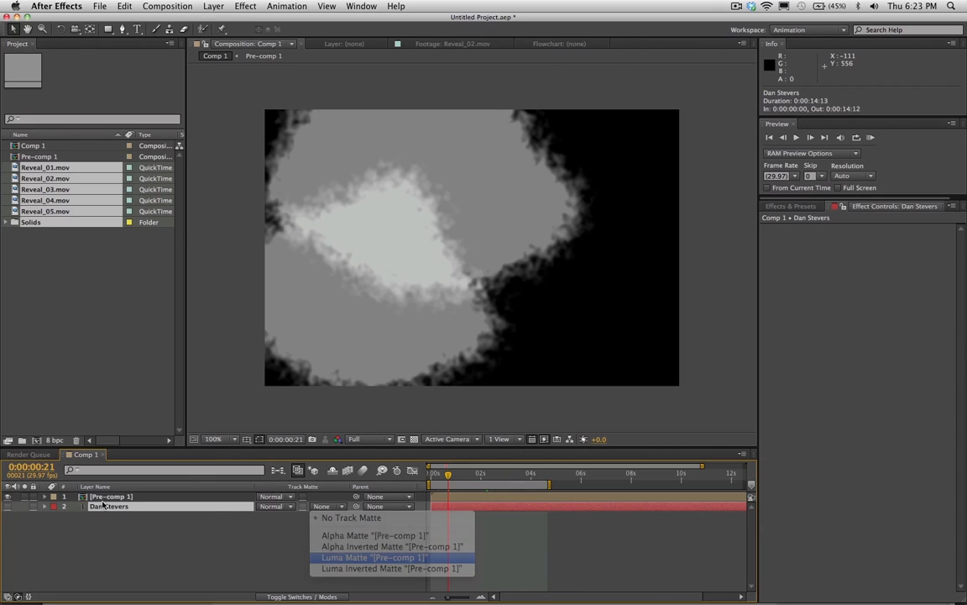
{"action": "left_click", "coordinate": [373, 557]}
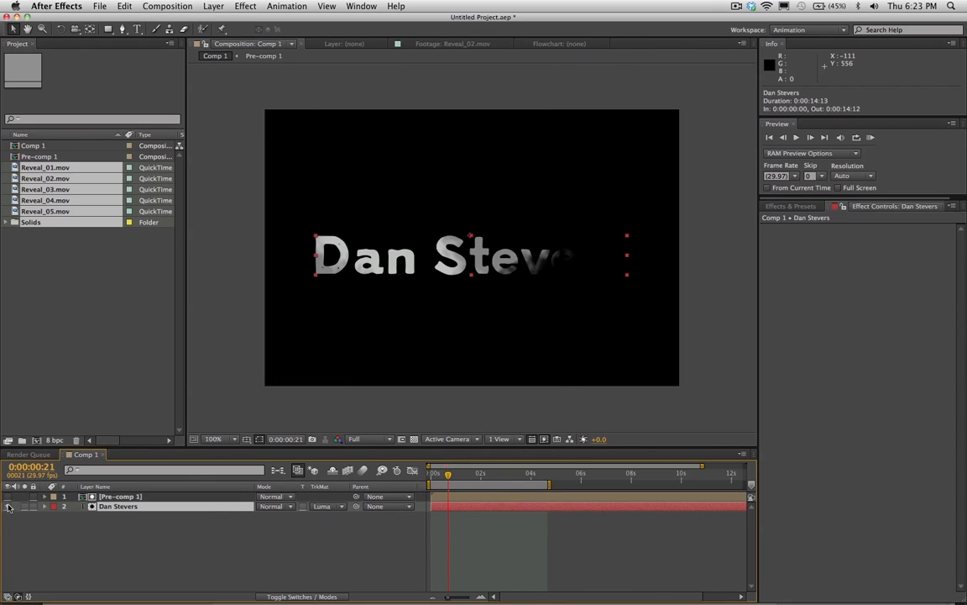
{"action": "left_click", "coordinate": [120, 496]}
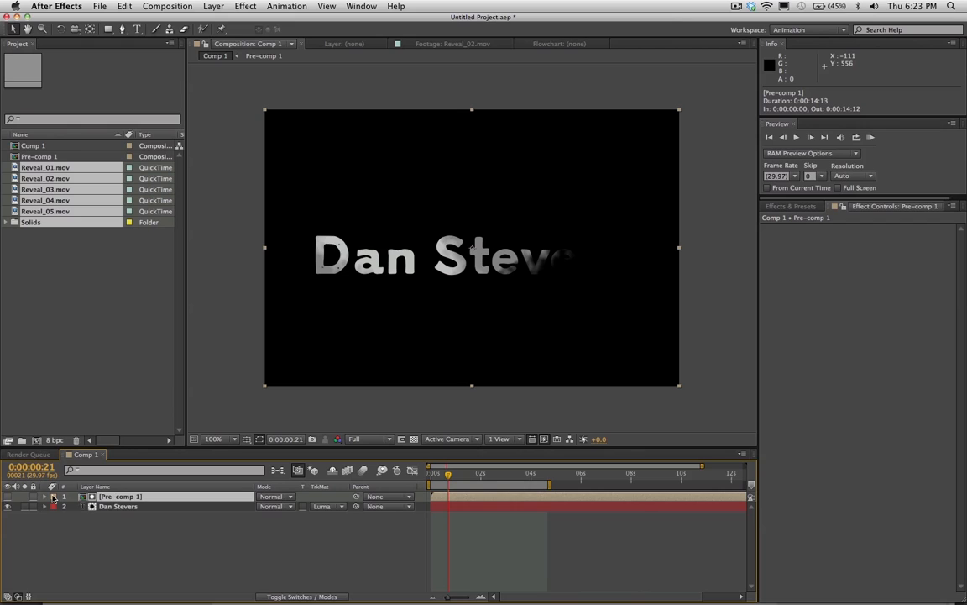
{"action": "mouse_move", "coordinate": [434, 468]}
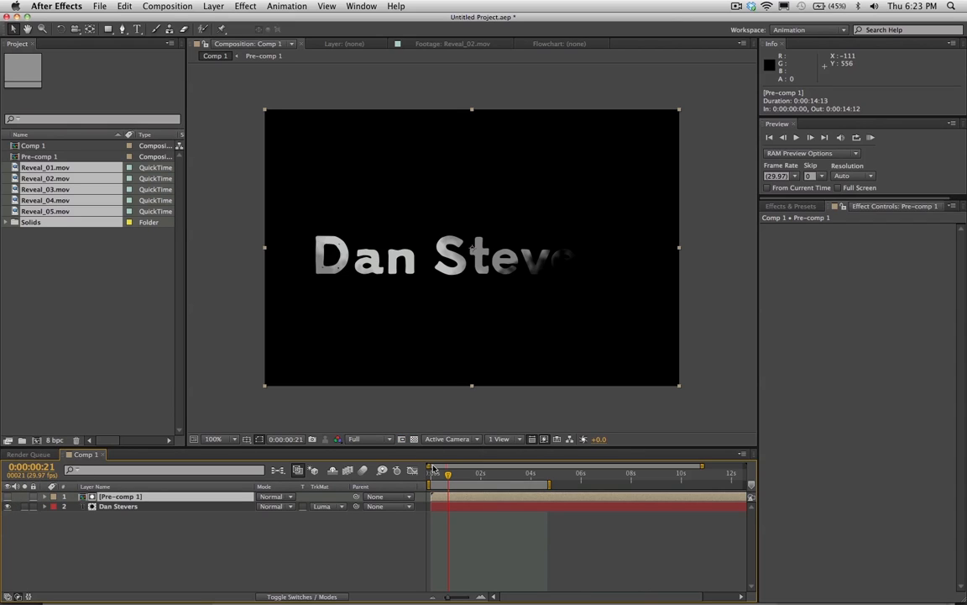
{"action": "left_click", "coordinate": [117, 506]}
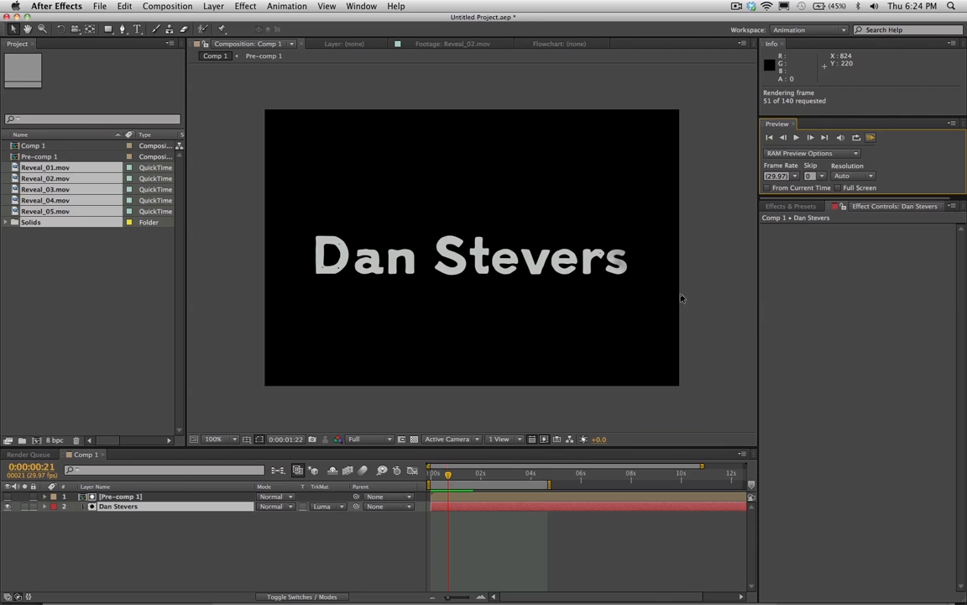
{"action": "mouse_move", "coordinate": [804, 287]}
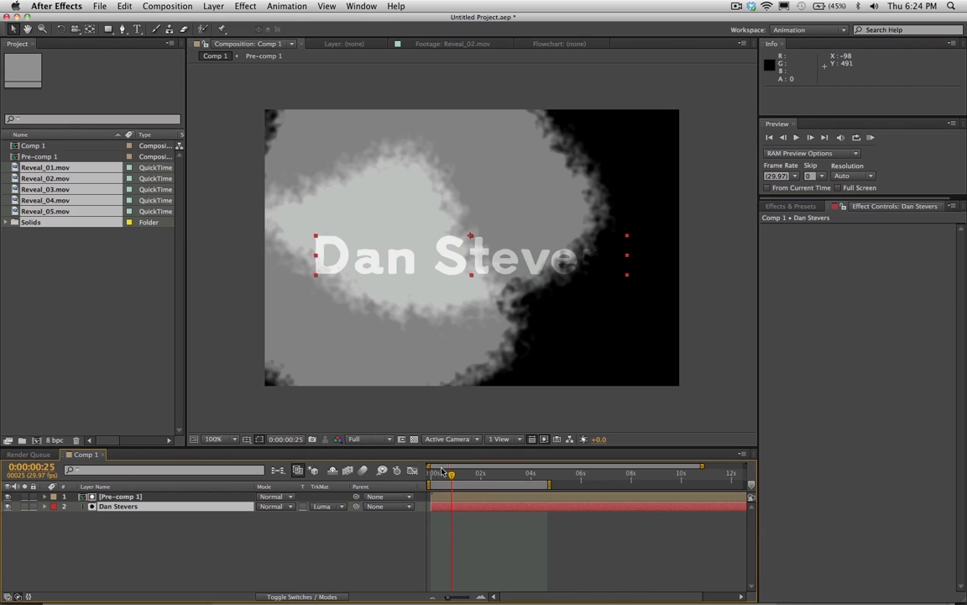
{"action": "left_click_drag", "start_coordinate": [451, 474], "coordinate": [444, 474]}
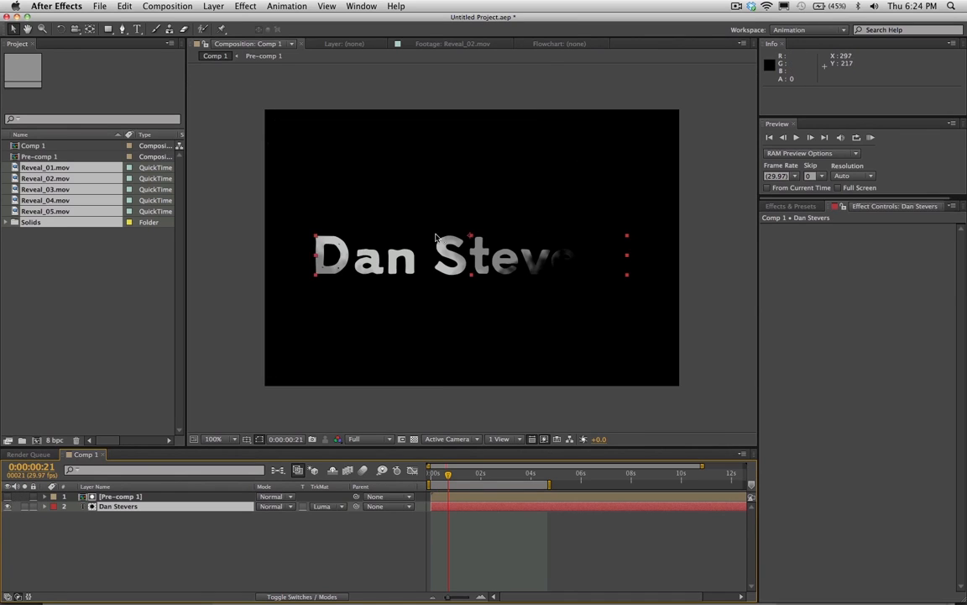
{"action": "mouse_move", "coordinate": [458, 392]}
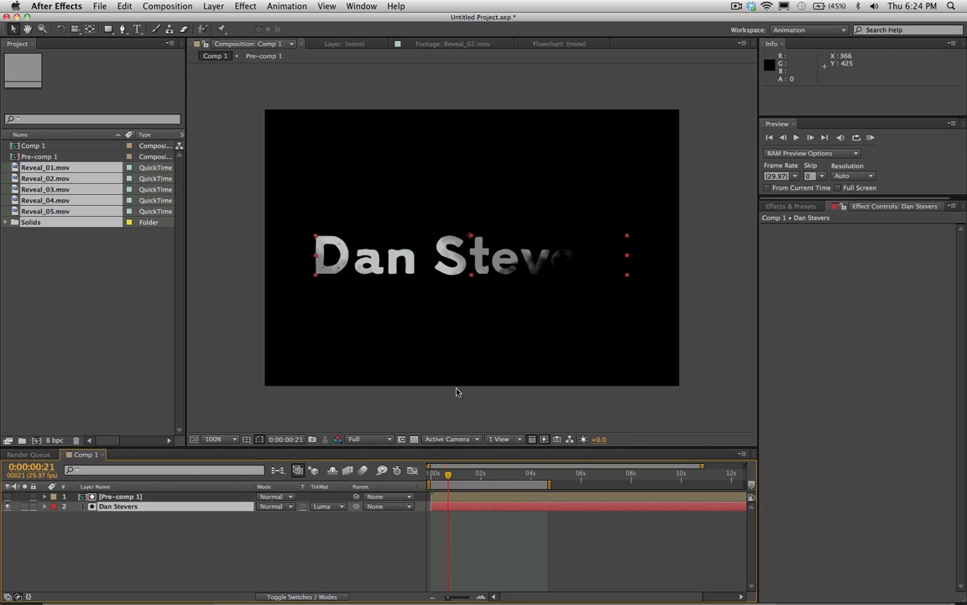
{"action": "left_click", "coordinate": [810, 137]}
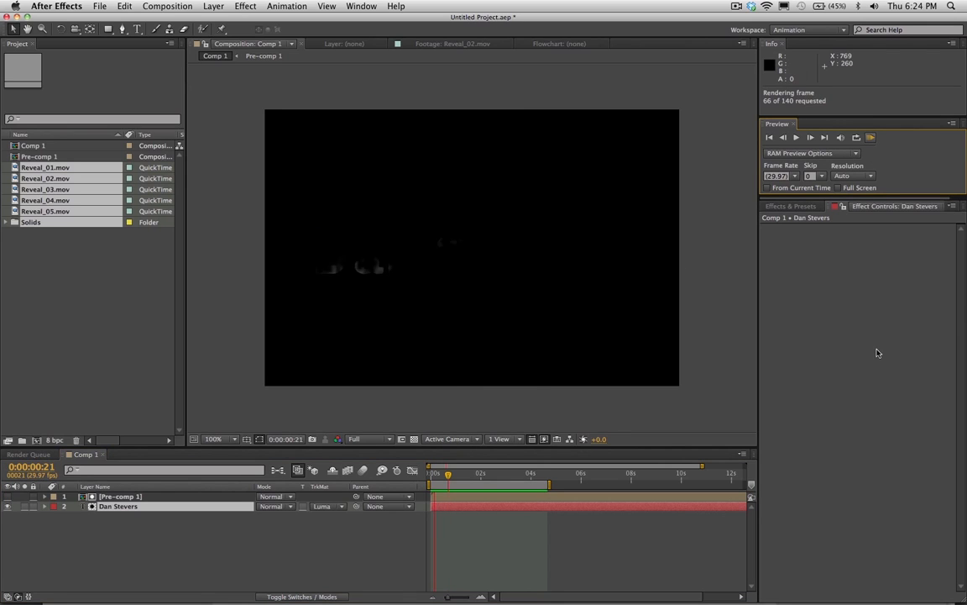